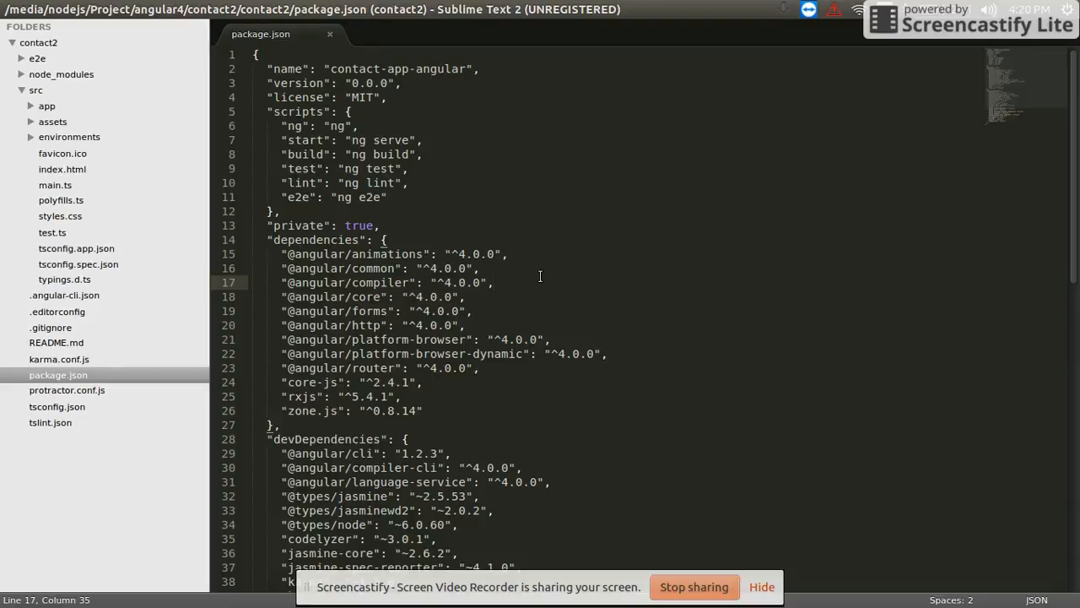
pyautogui.moveTo(302, 252)
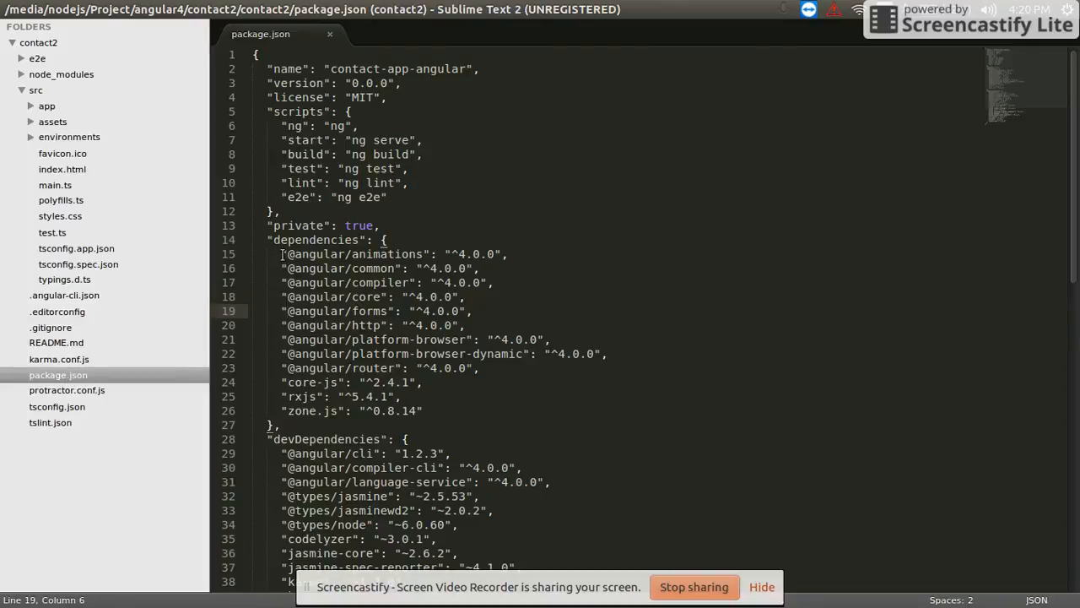
# Run npm install in the contact2 project folder in Terminal
pyautogui.moveTo(282, 254); pyautogui.dragTo(430, 397)
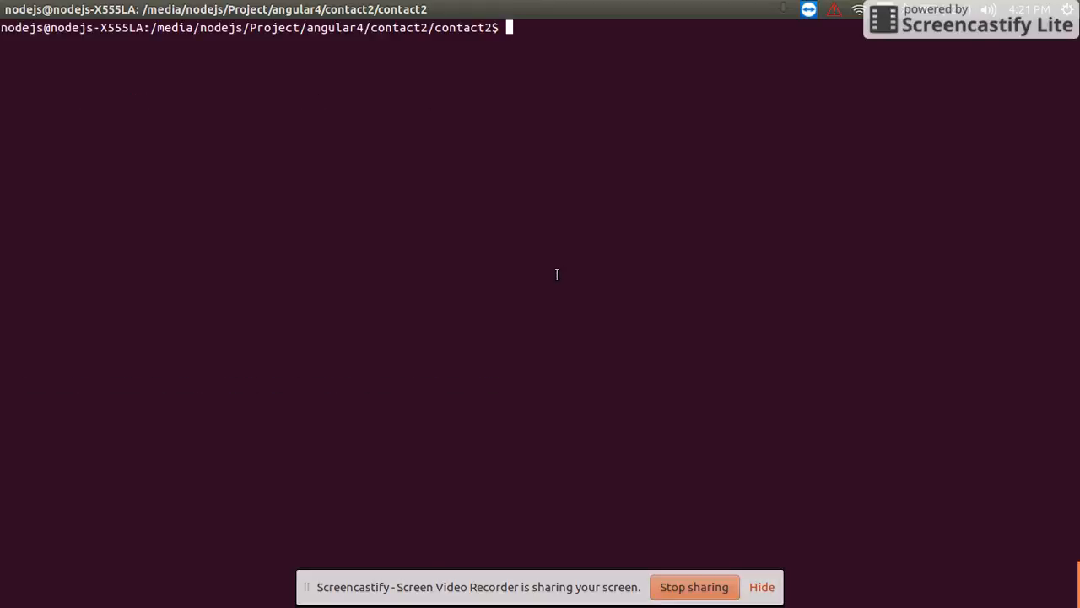
pyautogui.write('npm instal')
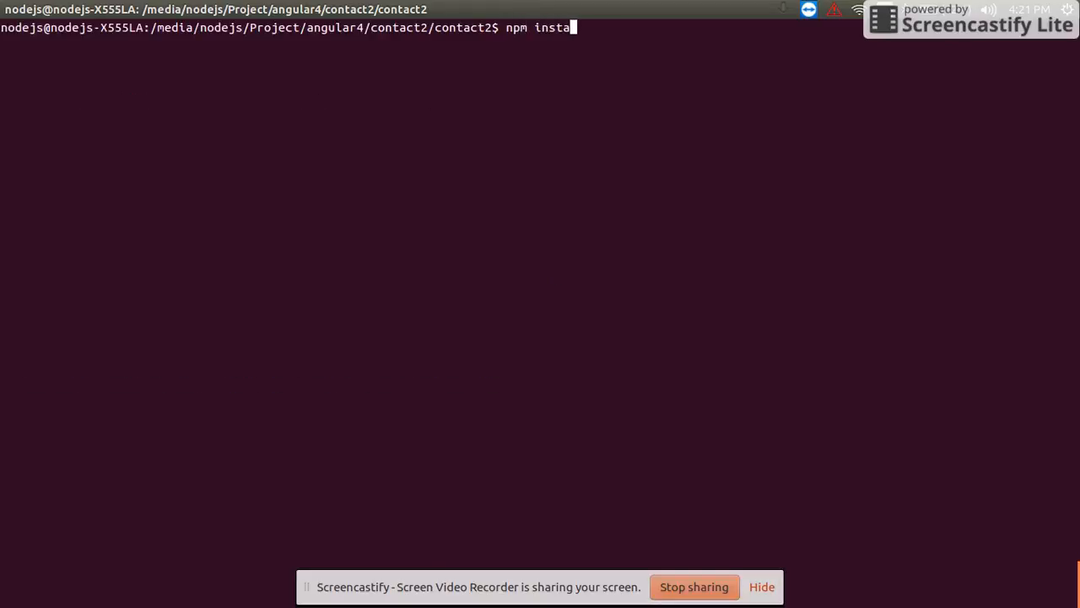
pyautogui.press('Return')
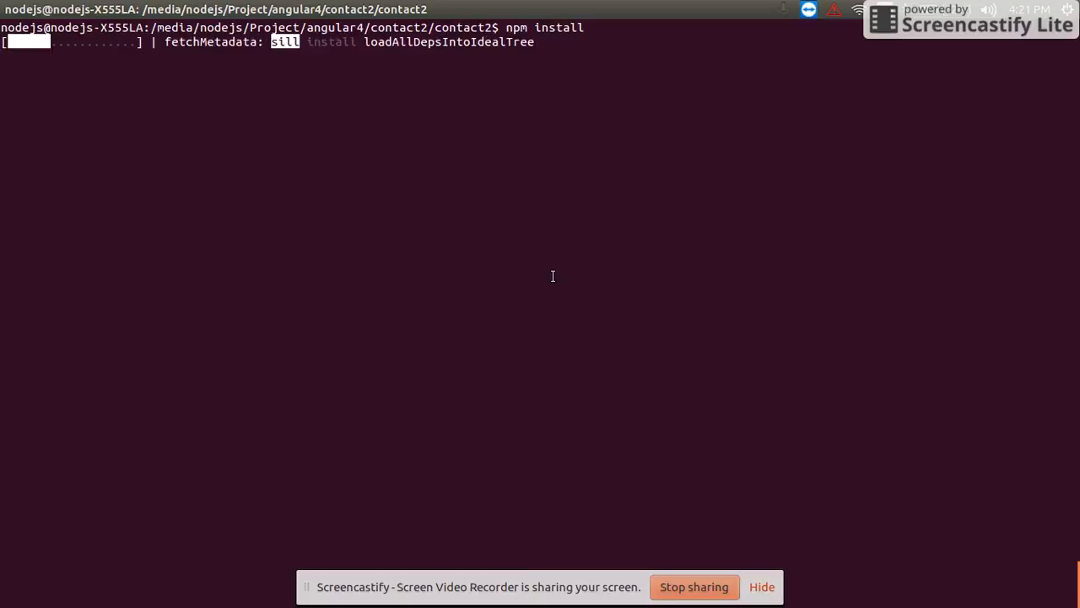
pyautogui.moveTo(593, 260)
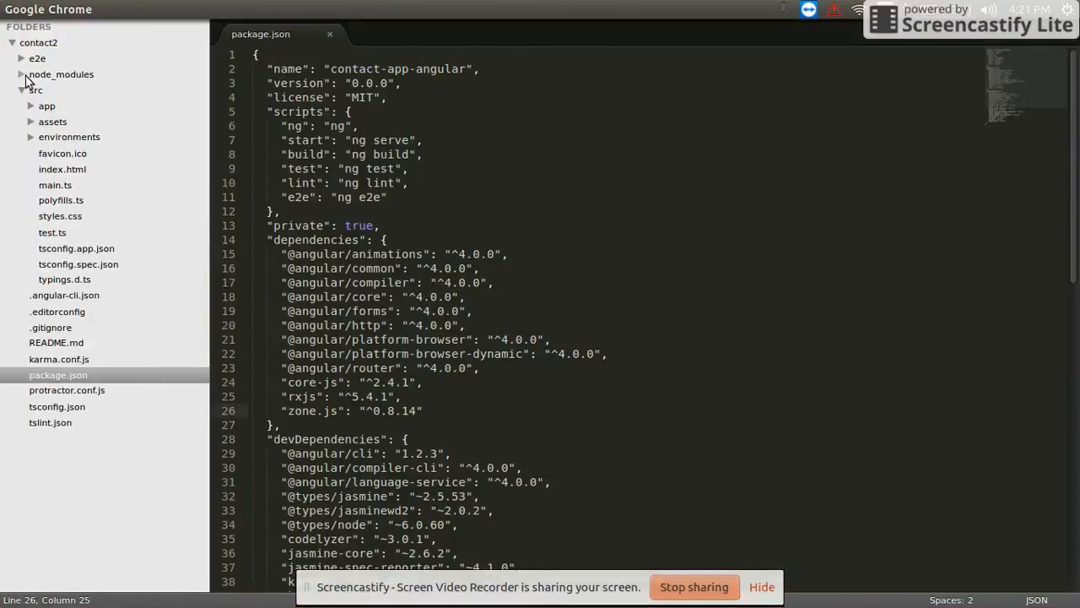
# Expand and collapse node_modules, then open src/main.ts
pyautogui.click(61, 74)
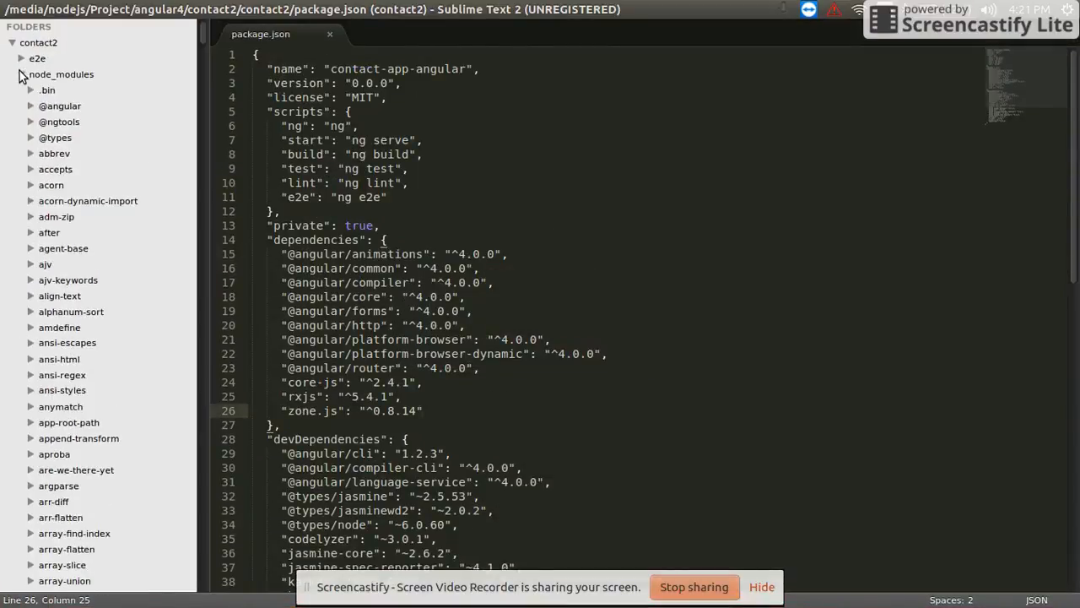
pyautogui.click(21, 75)
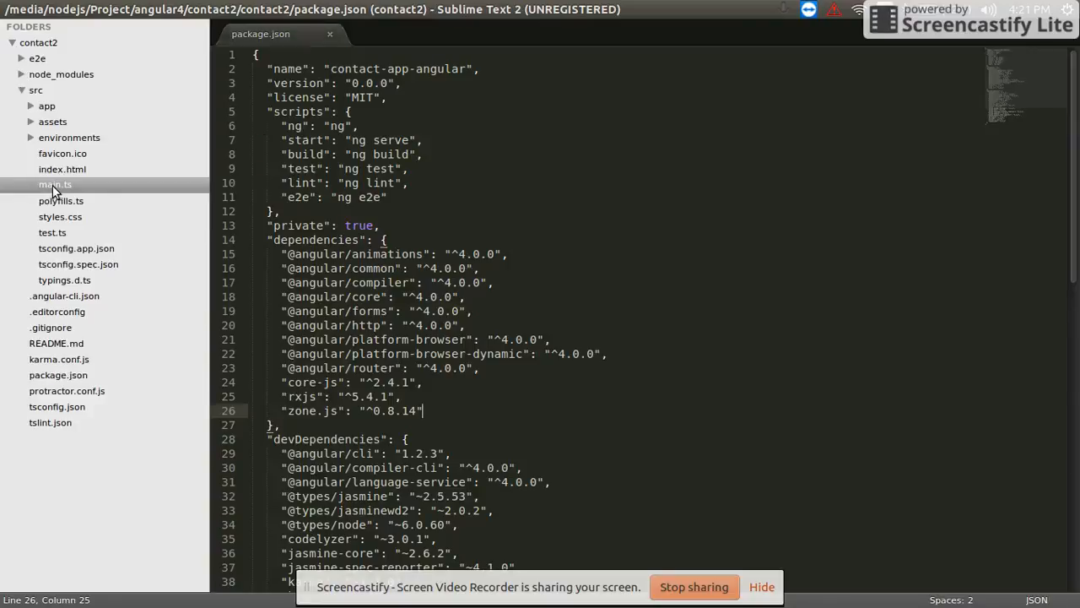
pyautogui.click(54, 184)
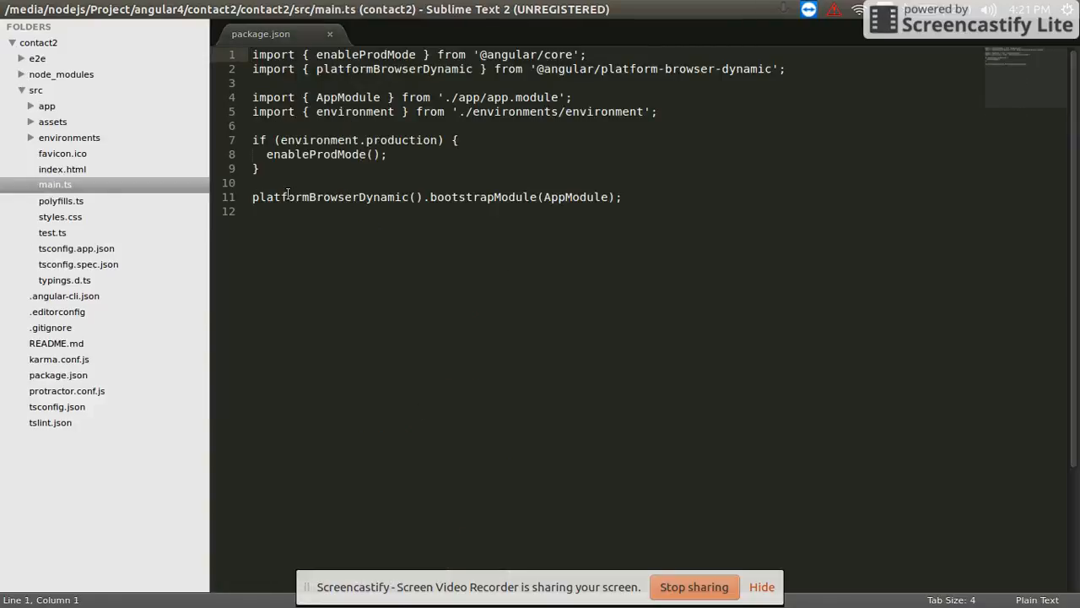
# Set main.ts syntax highlighting to JavaScript and expand the app folder
pyautogui.click(253, 126)
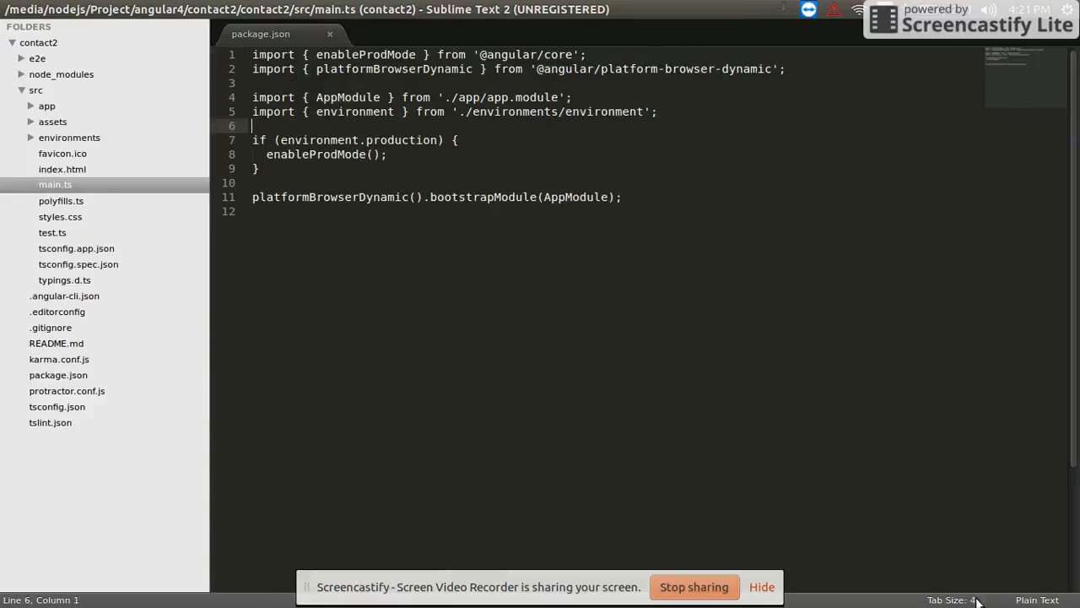
pyautogui.click(1036, 599)
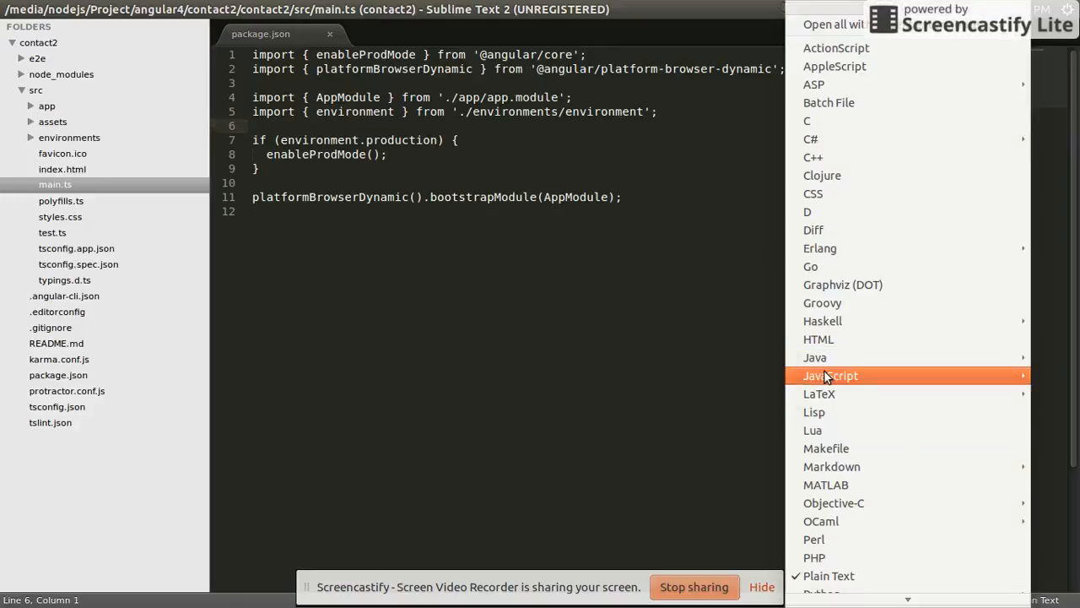
pyautogui.click(830, 375)
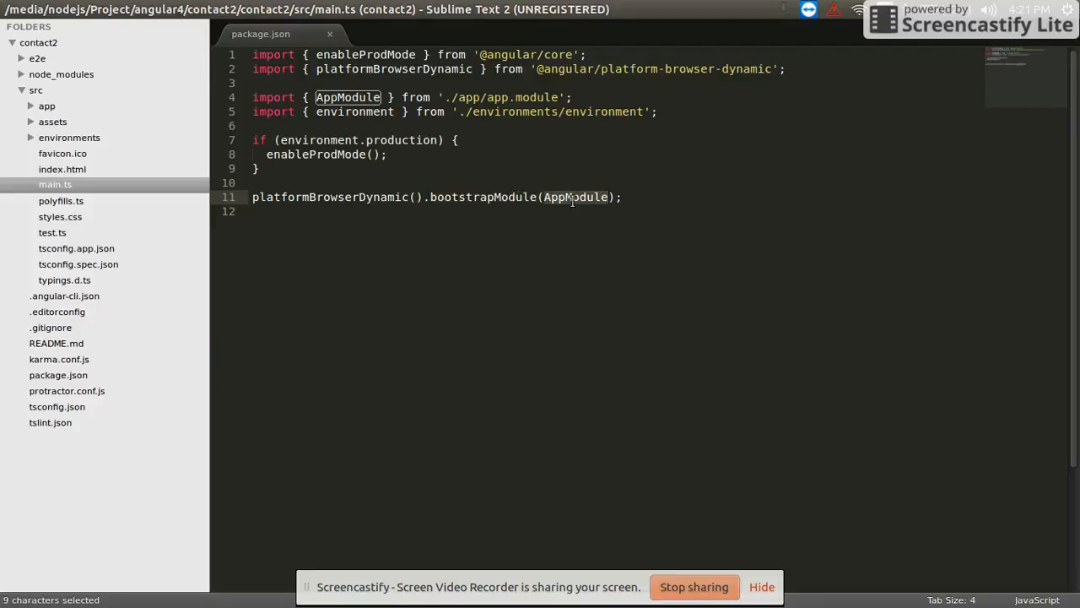
pyautogui.moveTo(25, 119)
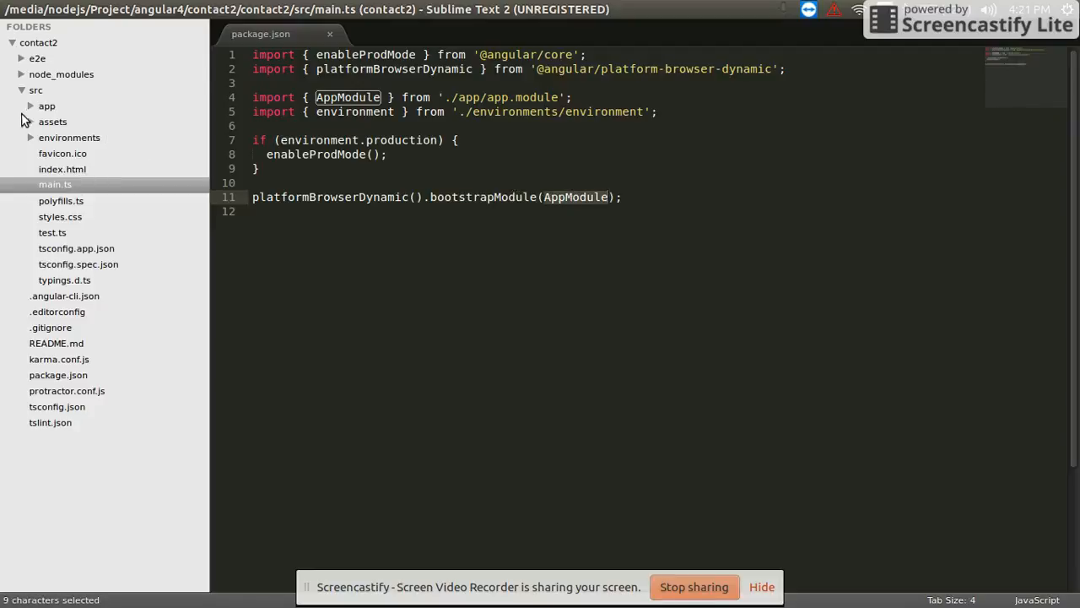
pyautogui.click(48, 105)
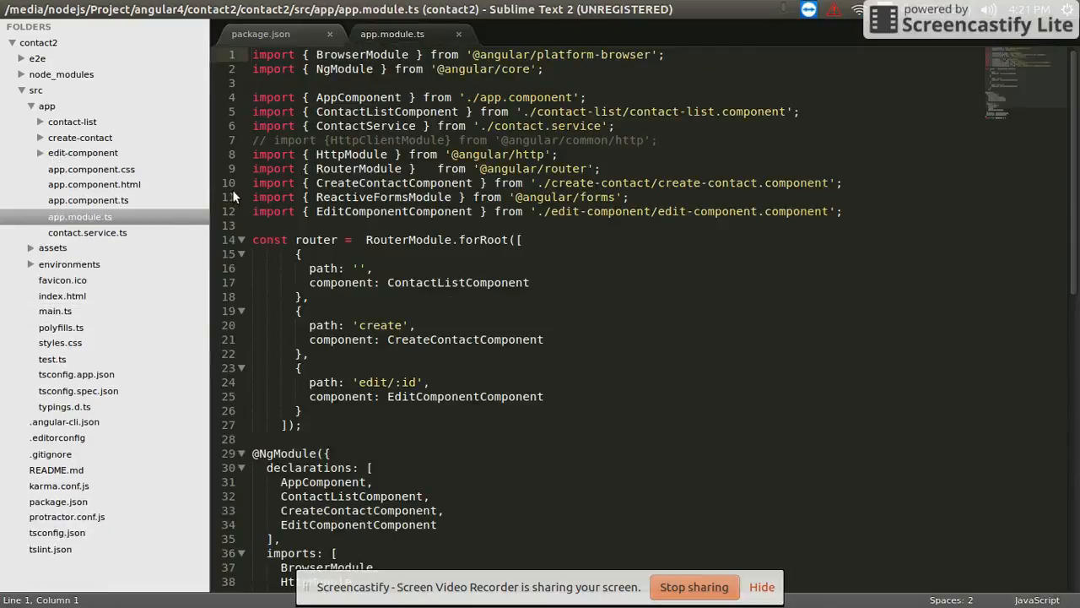
# Highlight NgModule, imports and ContactListComponent in app.module.ts, then expand contact-list
pyautogui.doubleClick(362, 54)
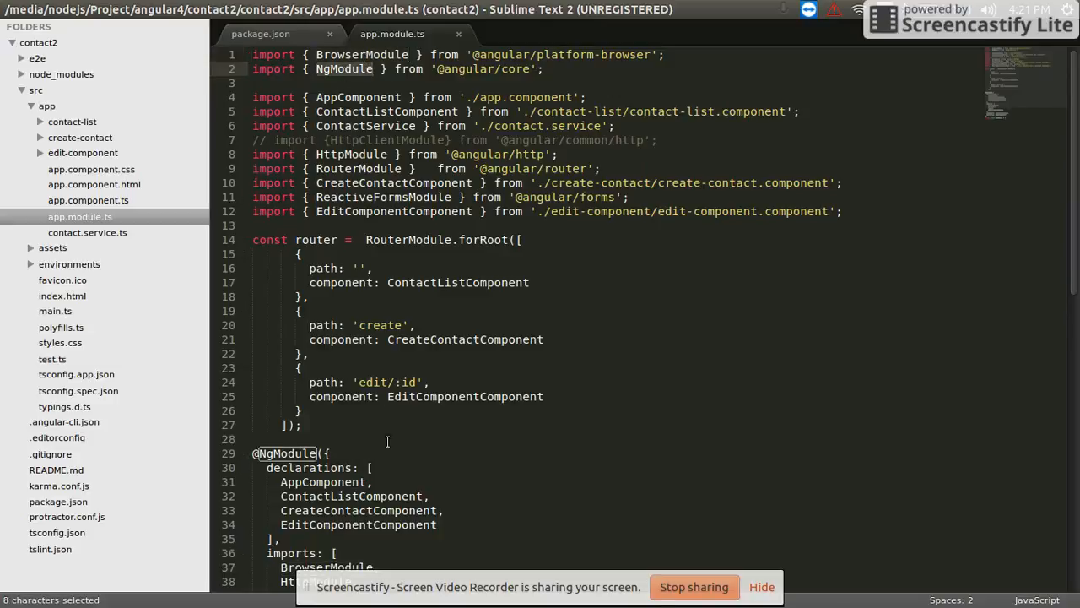
pyautogui.scroll(-3)
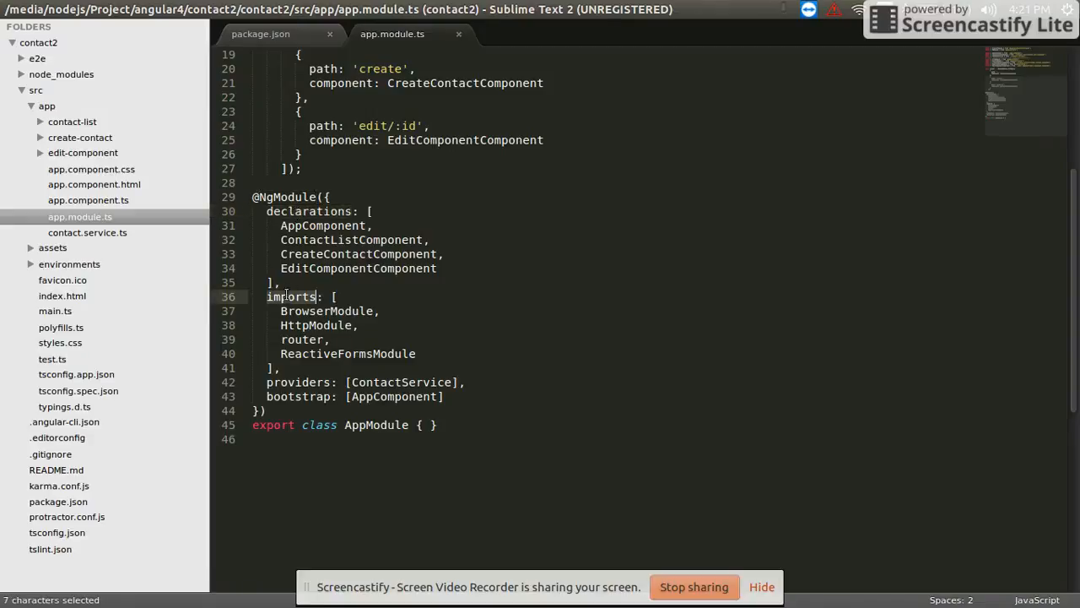
pyautogui.doubleClick(402, 382)
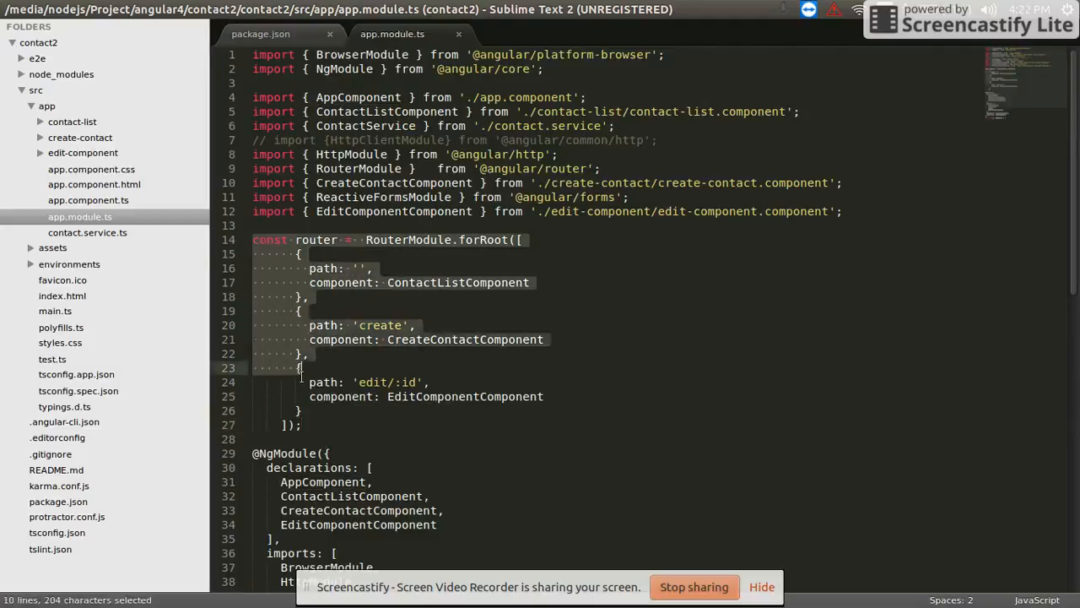
pyautogui.doubleClick(381, 325)
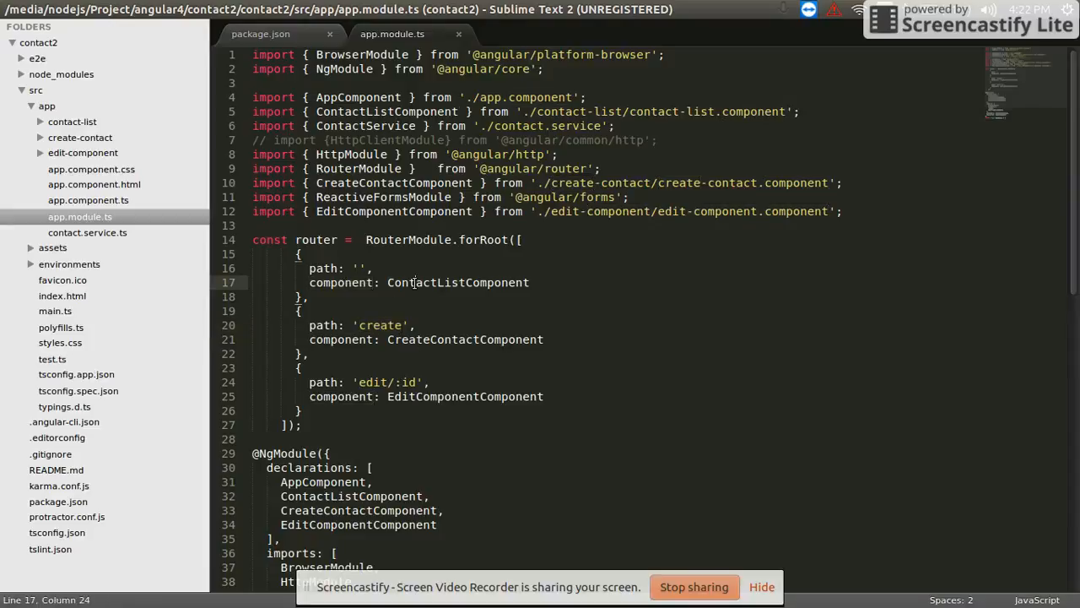
pyautogui.click(688, 111)
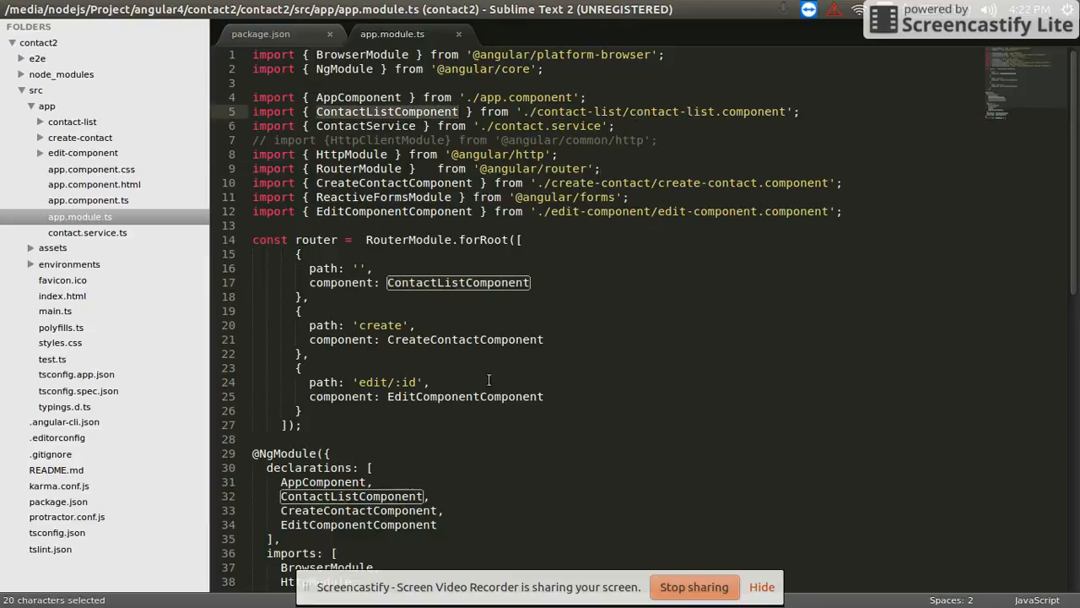
pyautogui.click(72, 121)
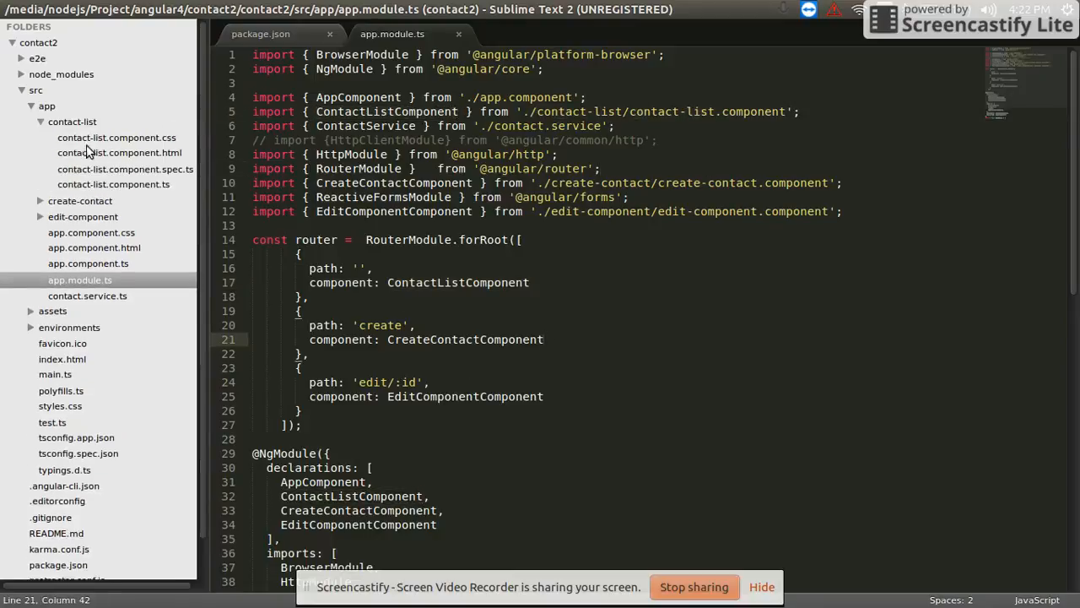
# Open contact-list.component.html and .ts, highlighting the .ts file as JavaScript
pyautogui.click(119, 152)
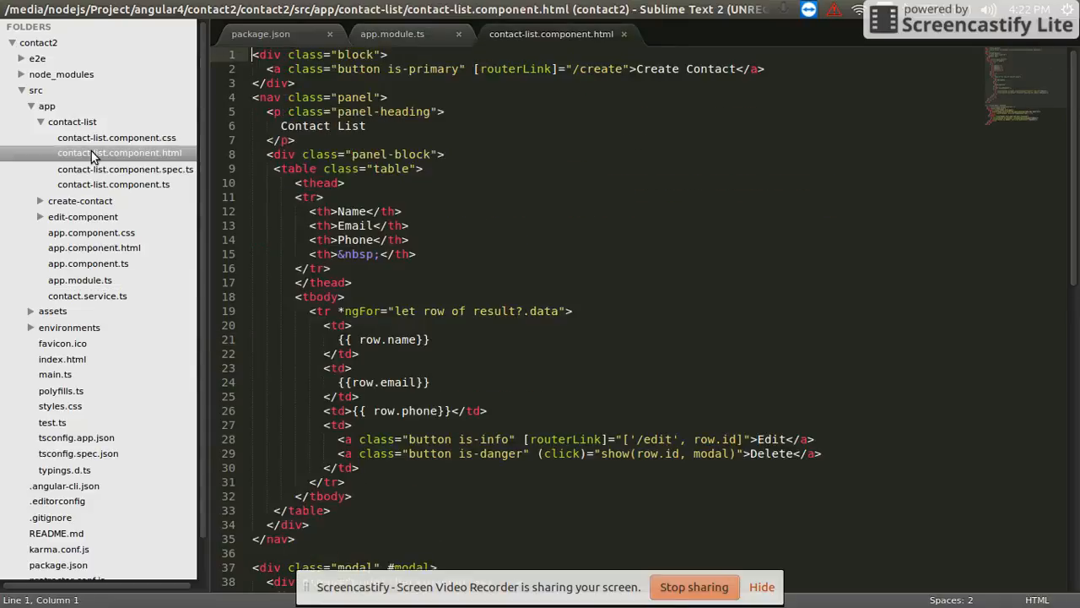
pyautogui.click(112, 184)
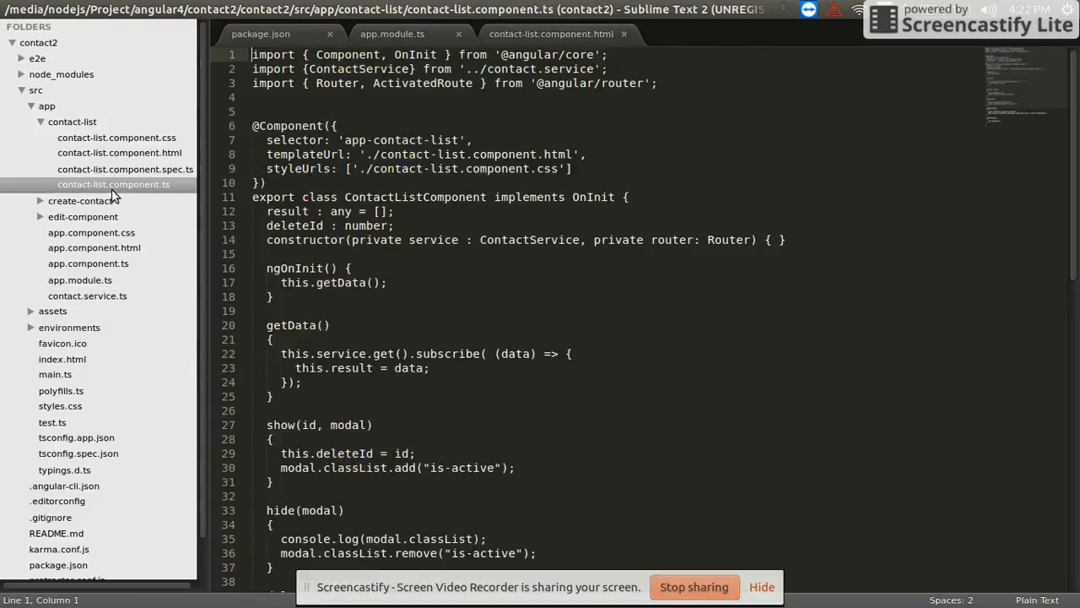
pyautogui.click(1036, 600)
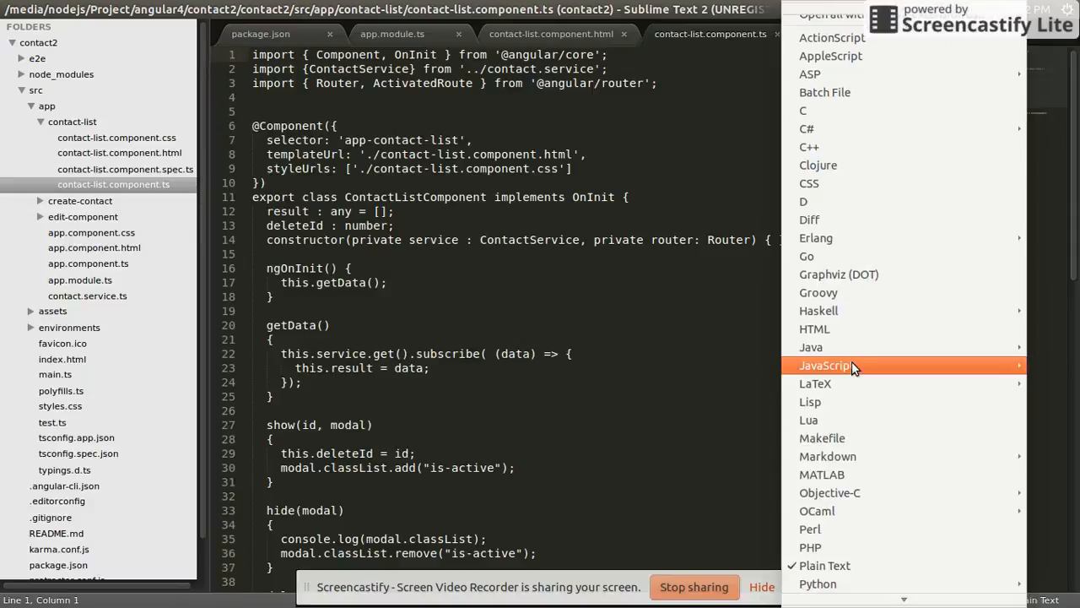
pyautogui.click(825, 365)
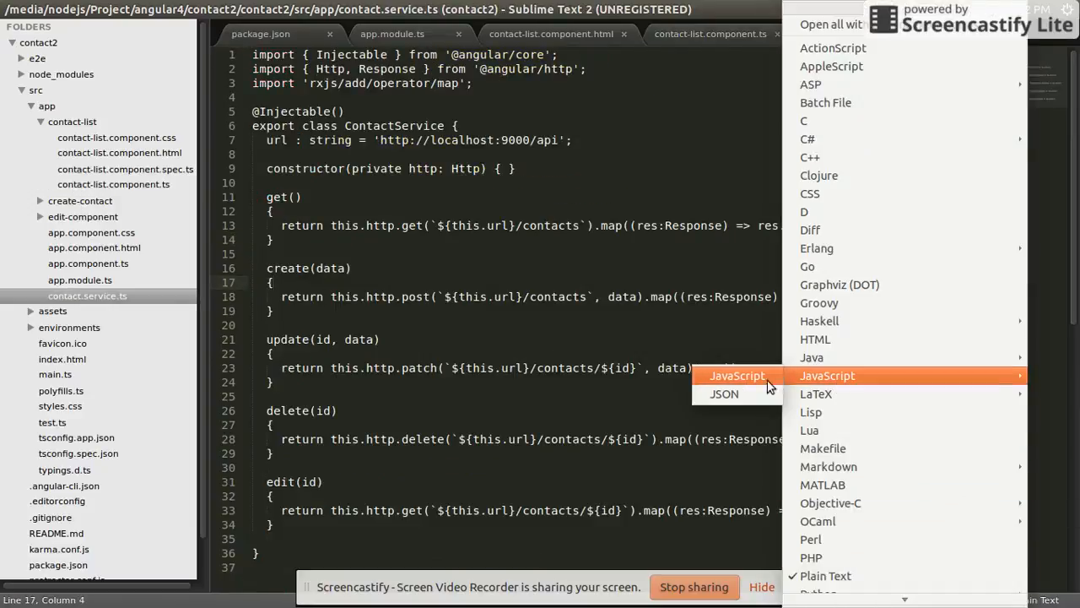
# Highlight contact.service.ts as JavaScript and select ContactService and contacts to review
pyautogui.click(737, 376)
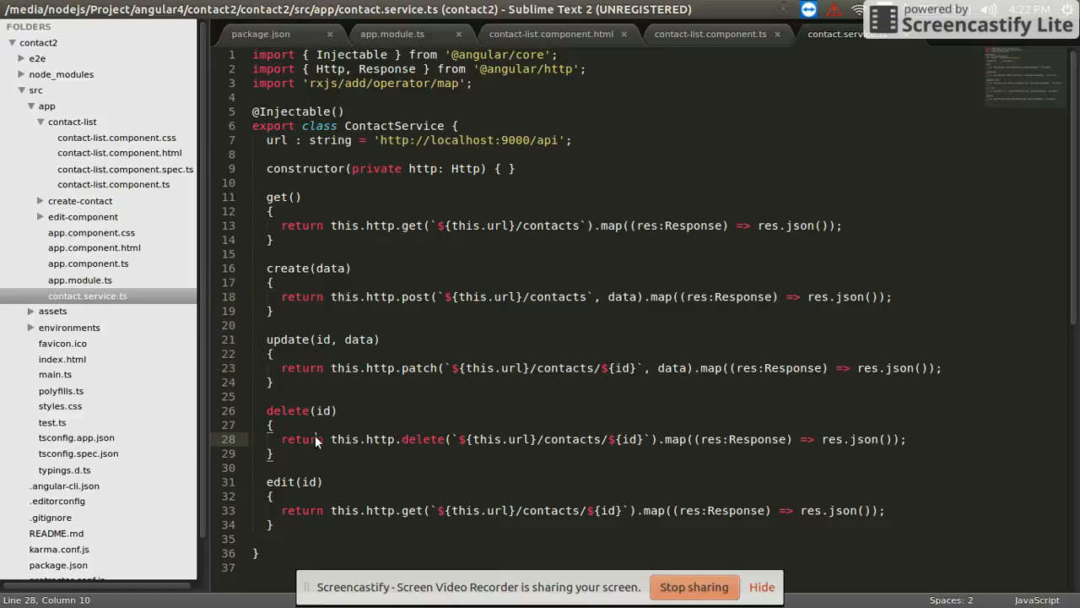
pyautogui.doubleClick(571, 439)
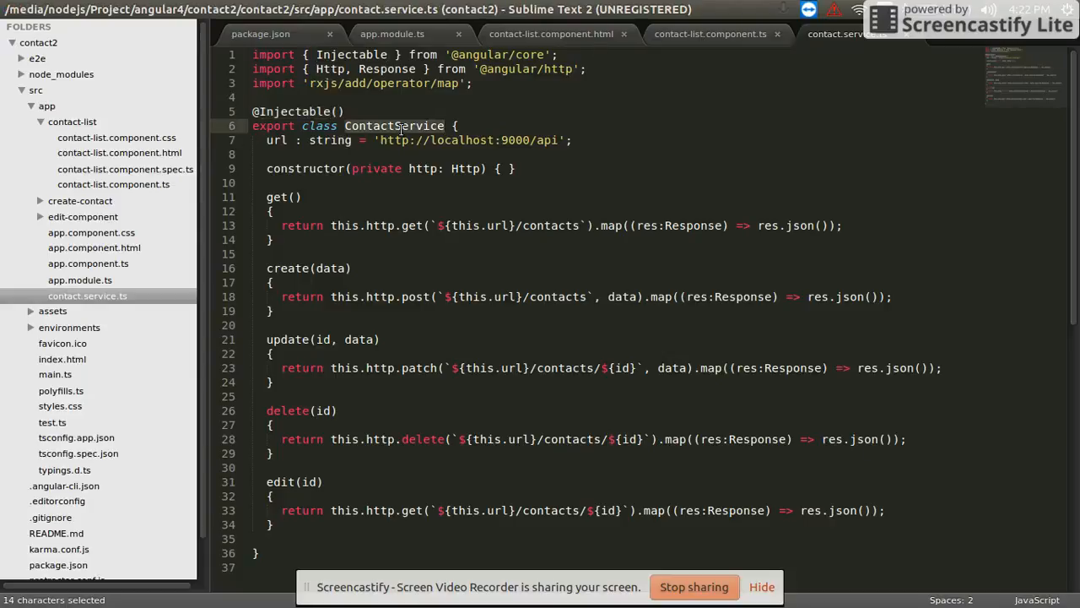
pyautogui.click(710, 34)
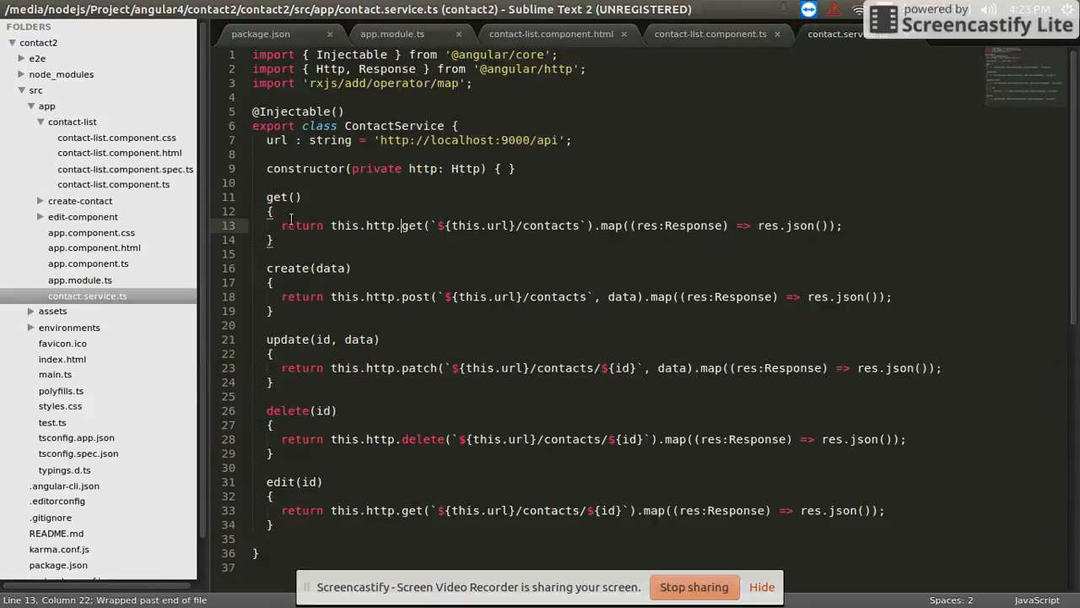
pyautogui.doubleClick(551, 225)
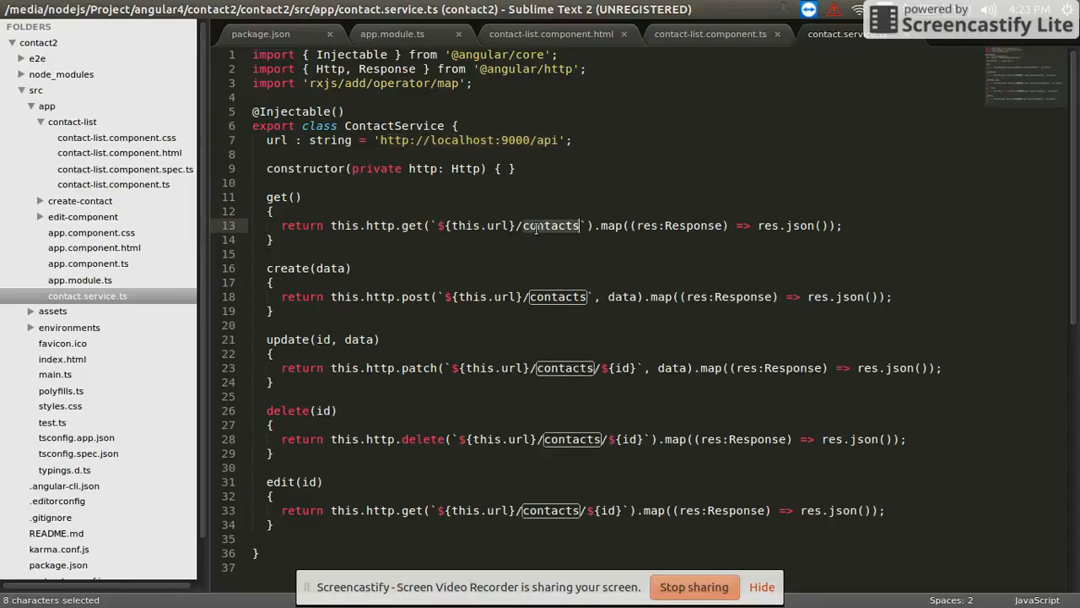
# Add console.log(data); inside getData's subscribe callback and save contact-list.component.ts
pyautogui.click(792, 225)
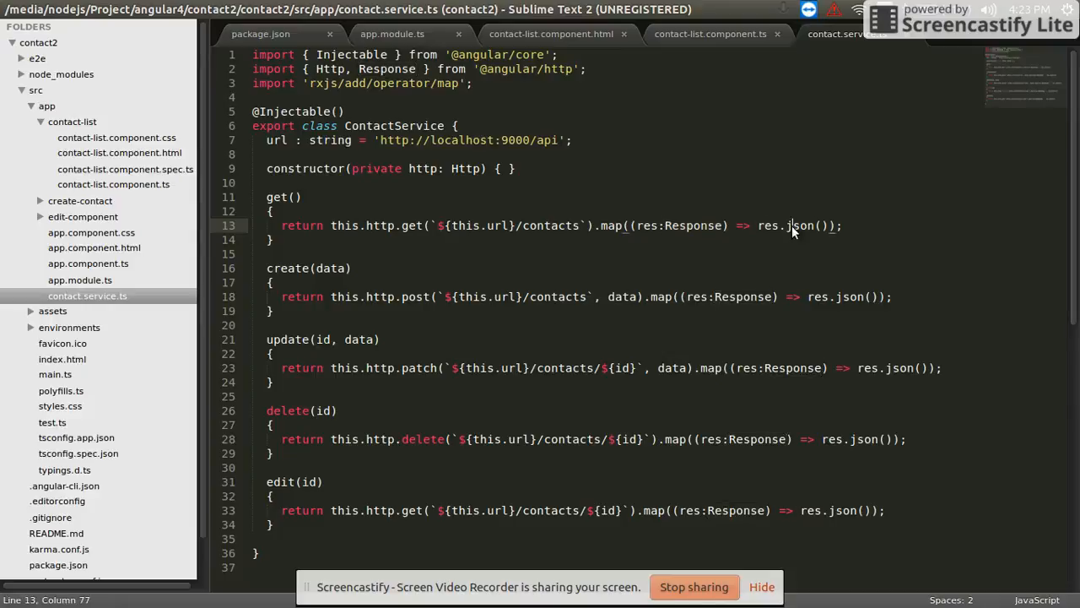
pyautogui.click(710, 33)
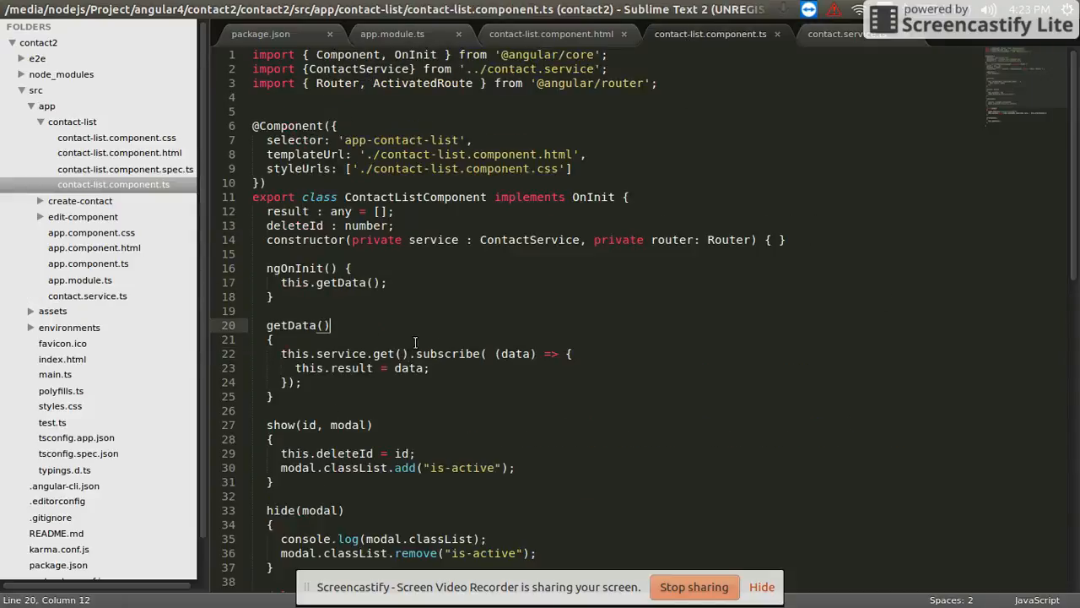
pyautogui.click(570, 354)
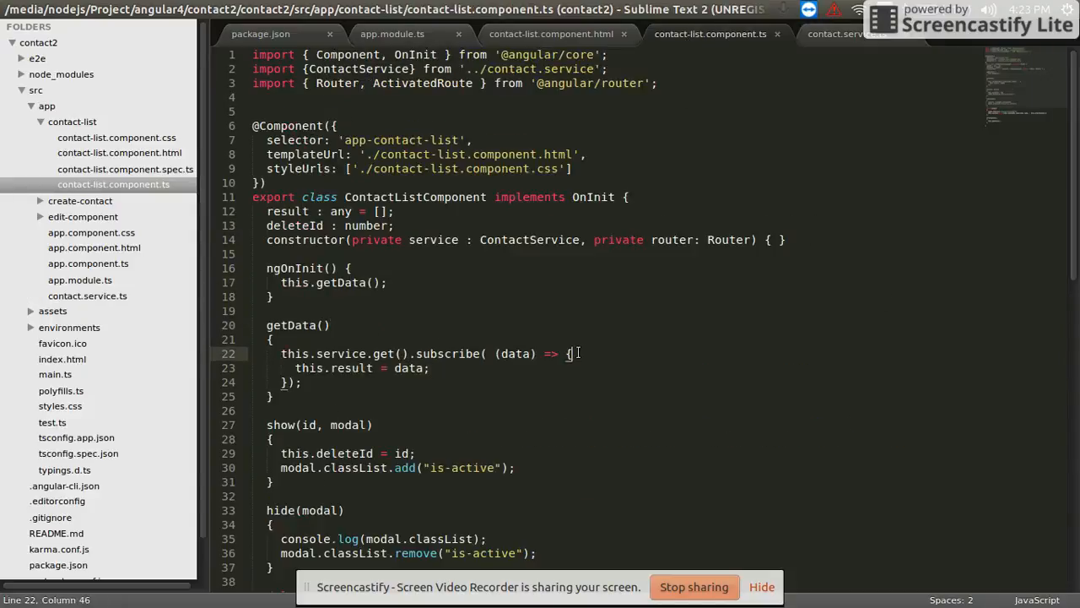
pyautogui.write('console.')
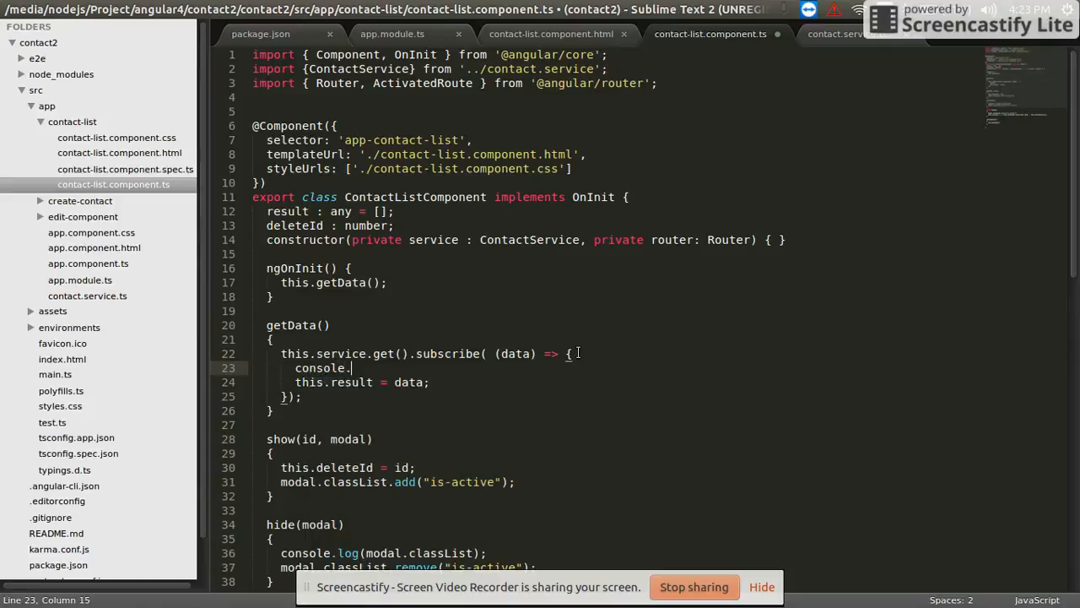
pyautogui.write('log()')
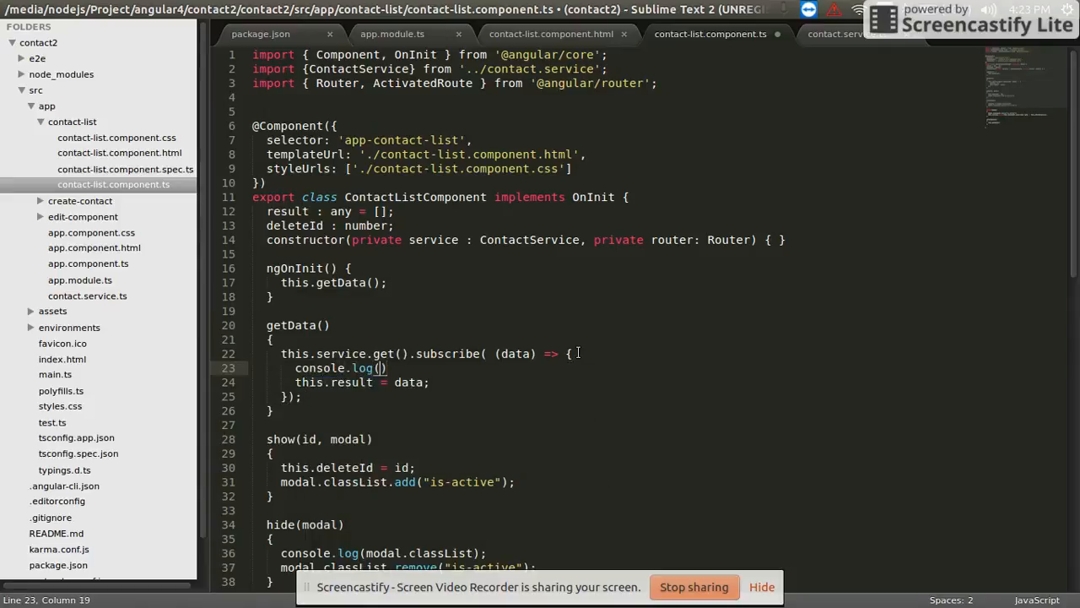
pyautogui.write('data);')
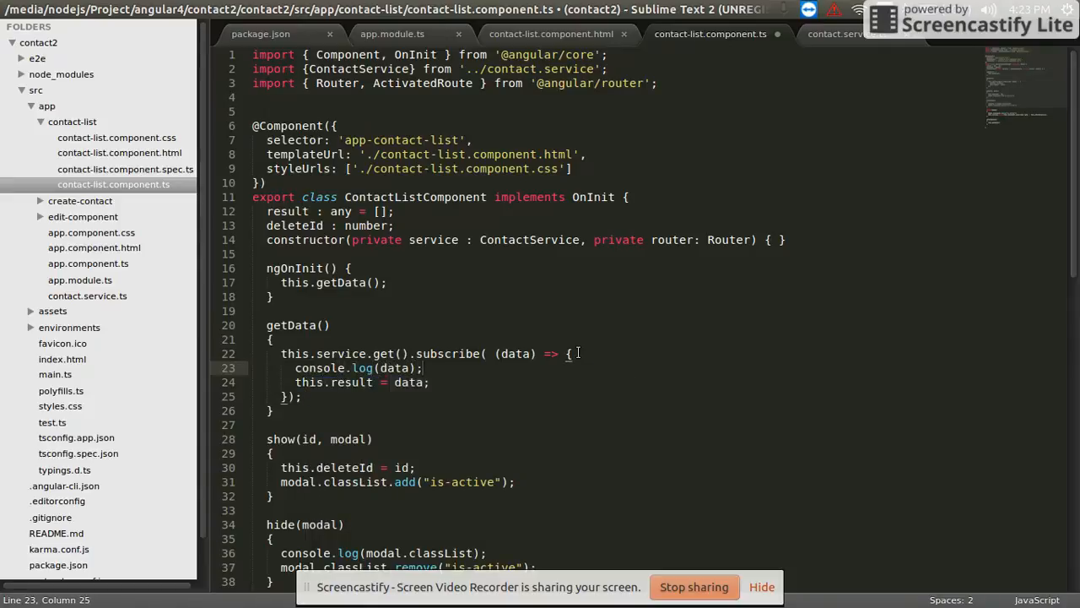
pyautogui.press('ctrl+s')
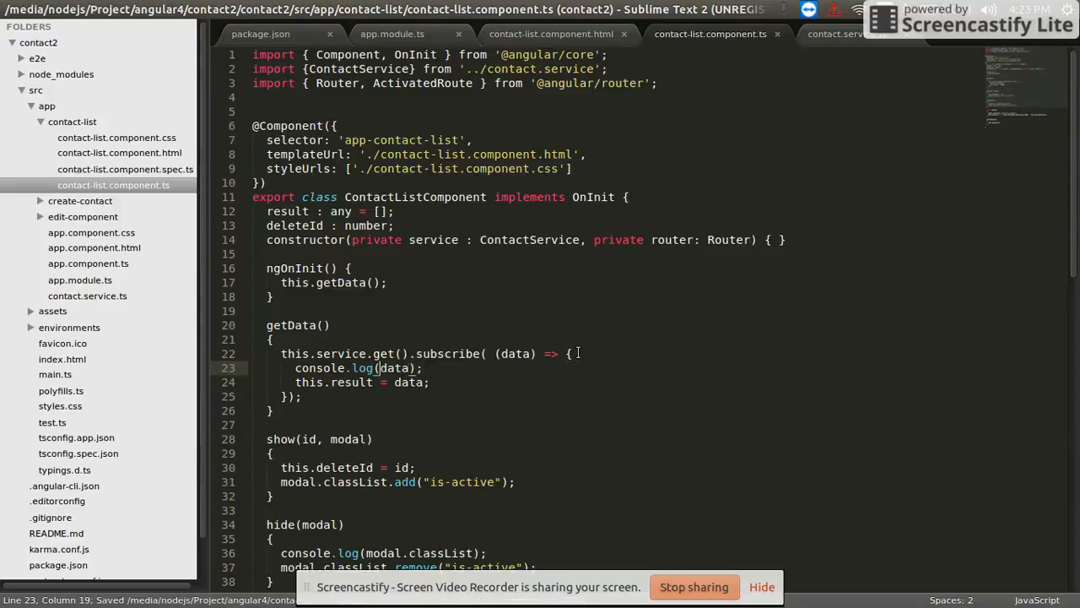
# Select the data argument to trace its use in the result assignment
pyautogui.click(429, 383)
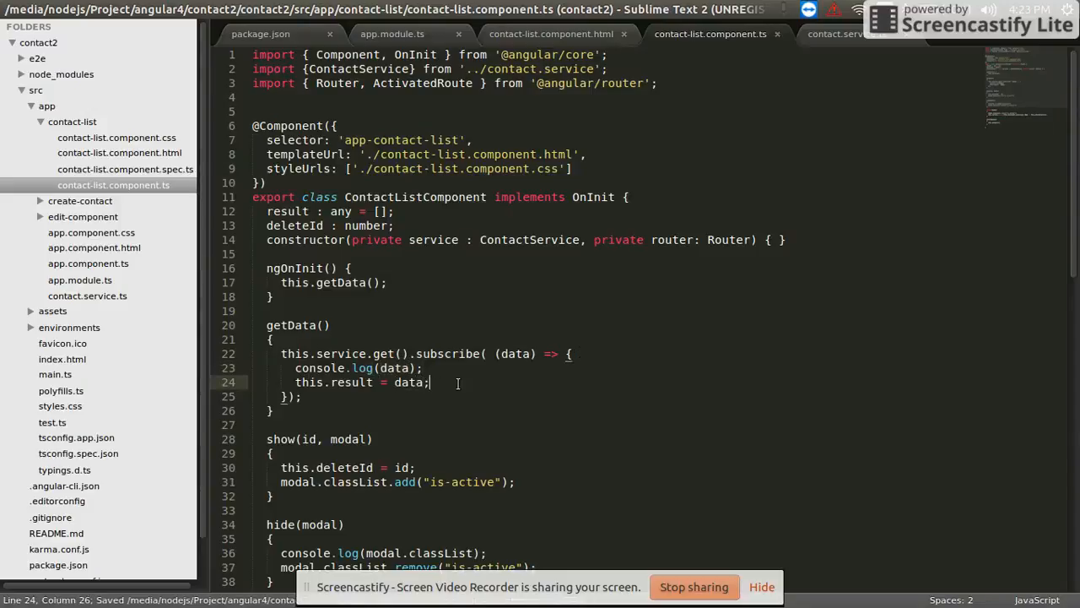
pyautogui.click(385, 368)
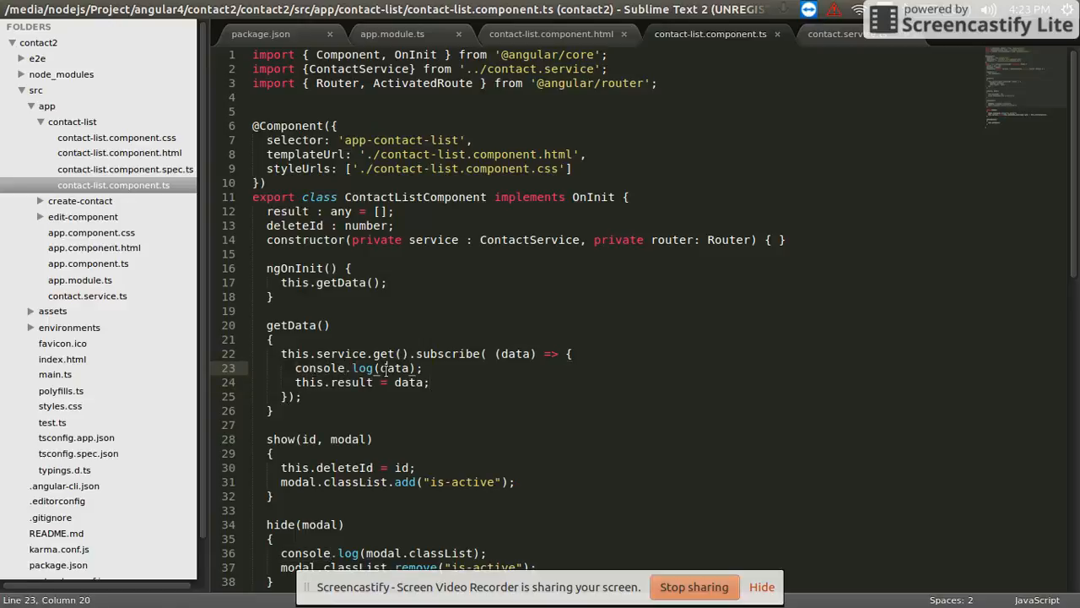
pyautogui.doubleClick(410, 382)
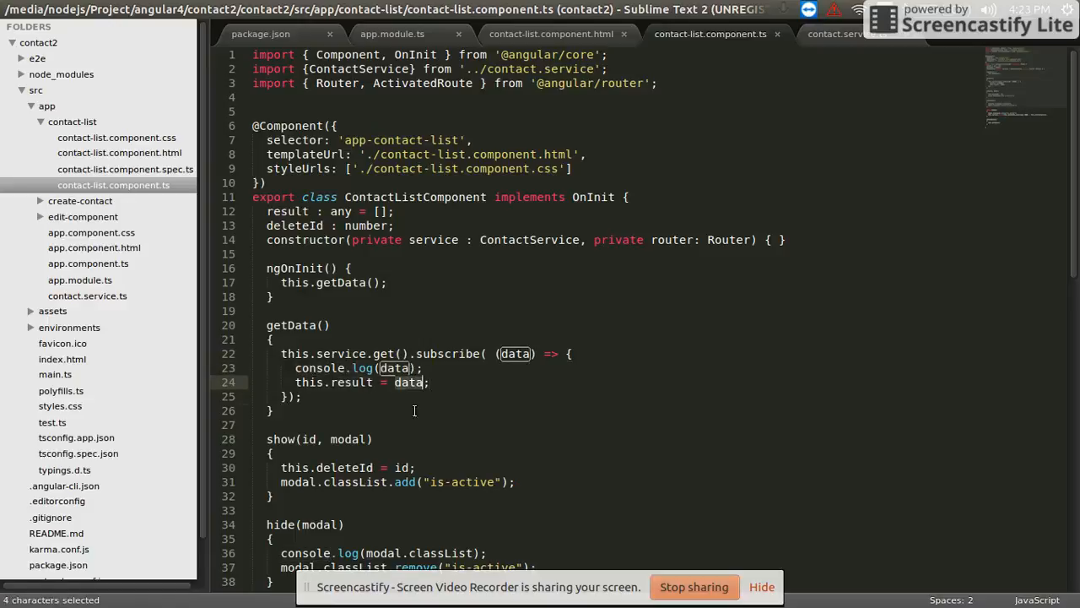
pyautogui.click(497, 415)
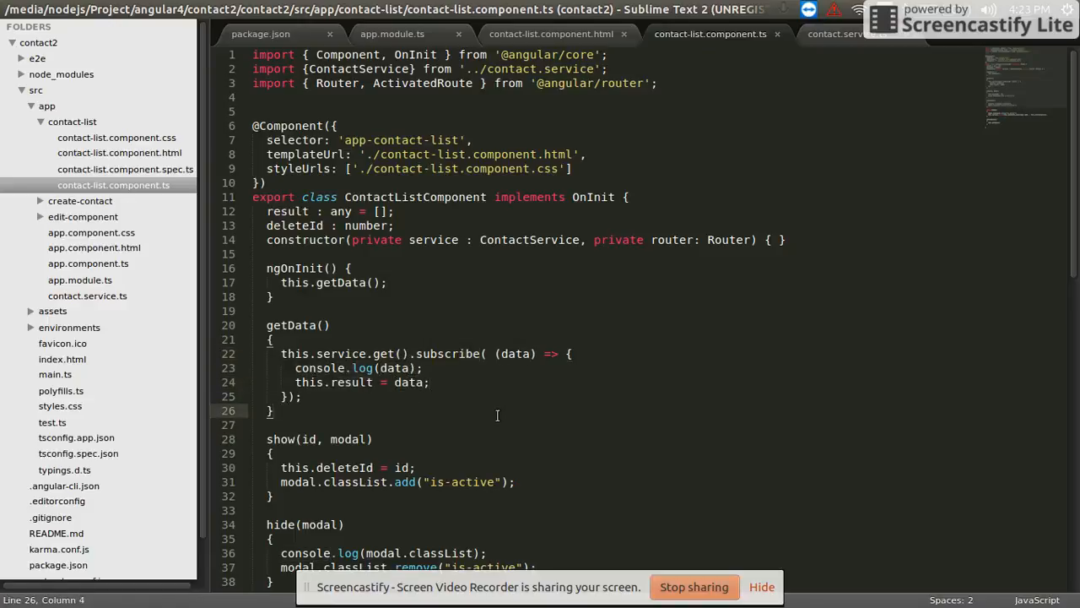
pyautogui.scroll(-3)
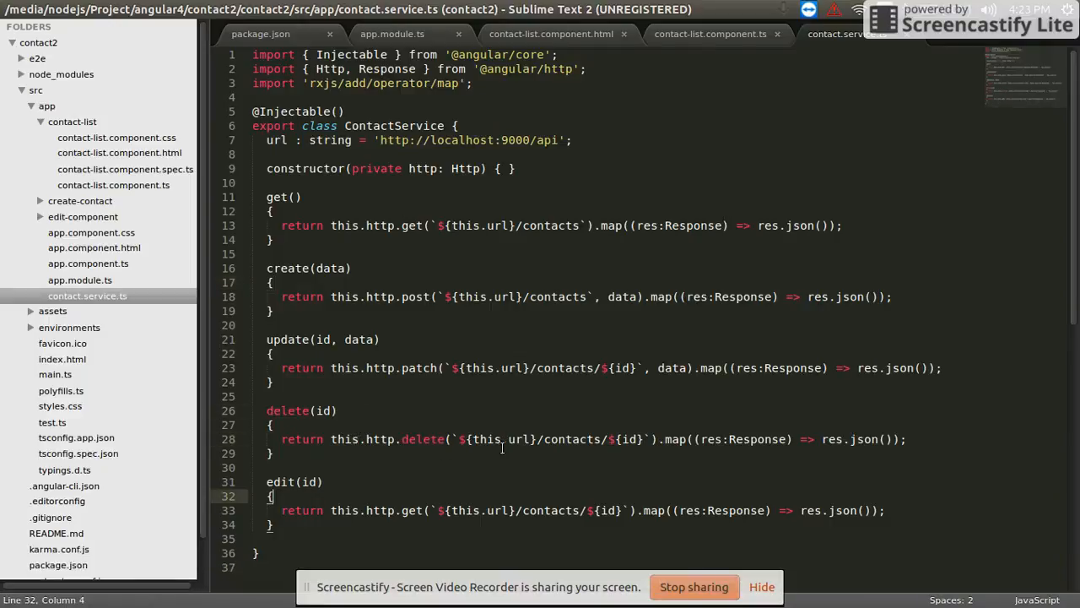
pyautogui.click(737, 438)
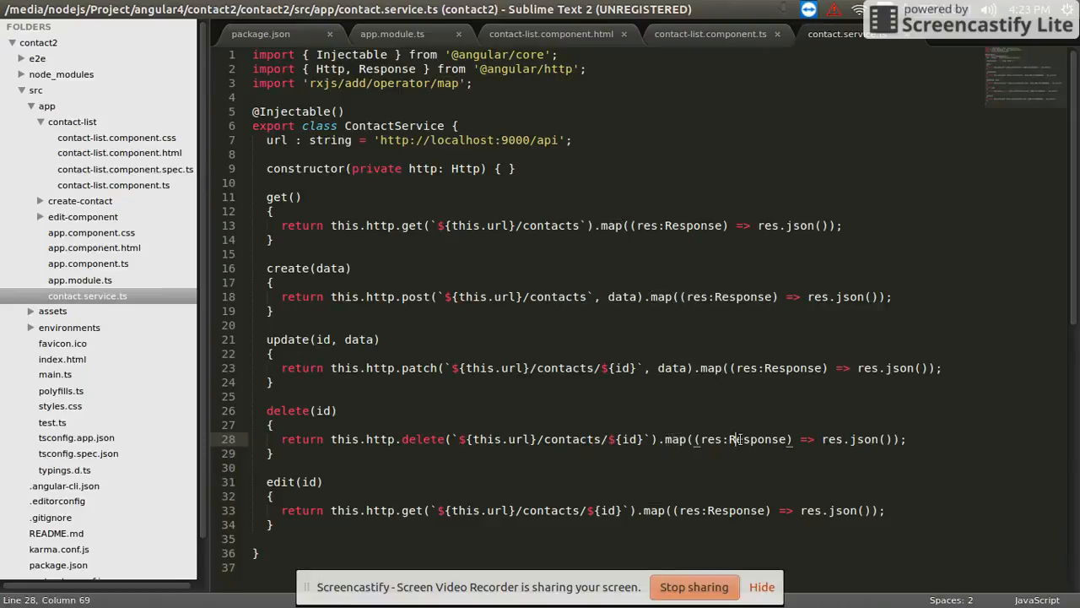
pyautogui.doubleClick(829, 439)
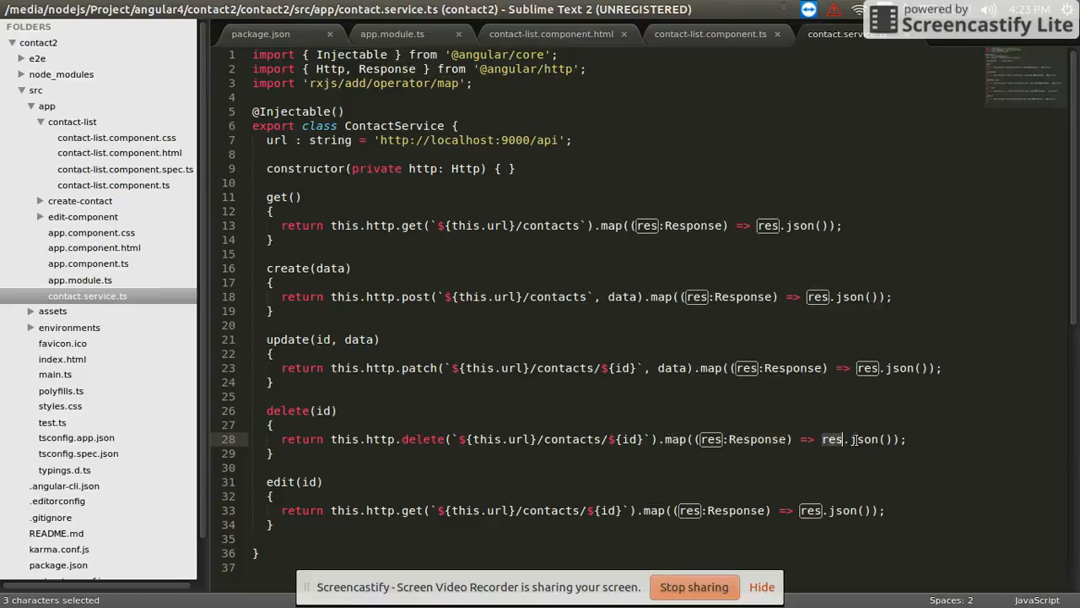
pyautogui.click(856, 462)
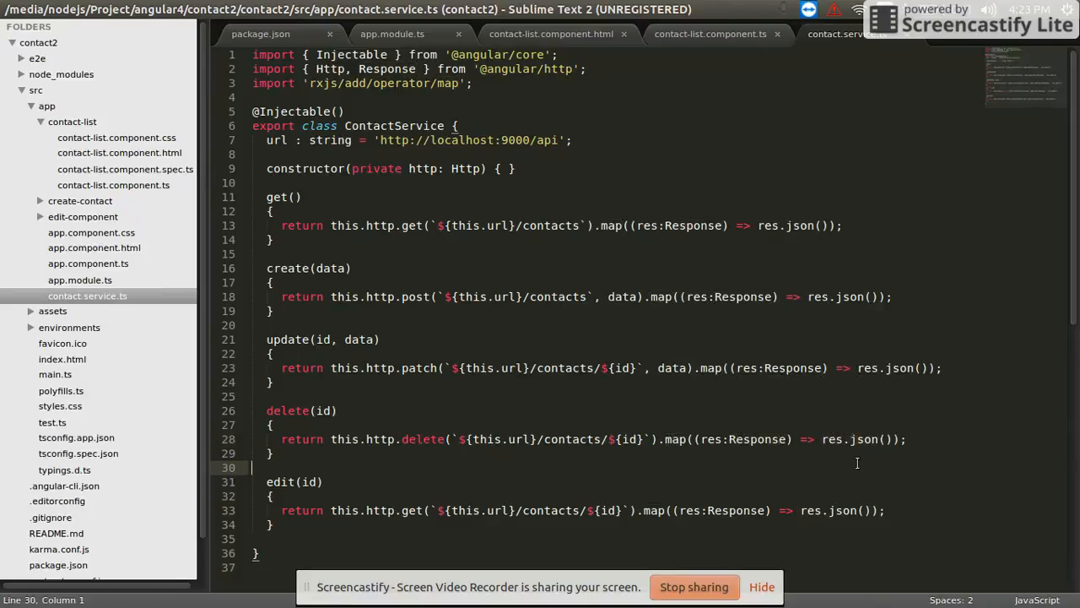
# Select subscribe in contact-list.component.ts, then expand the create-contact and edit-component folders
pyautogui.click(710, 34)
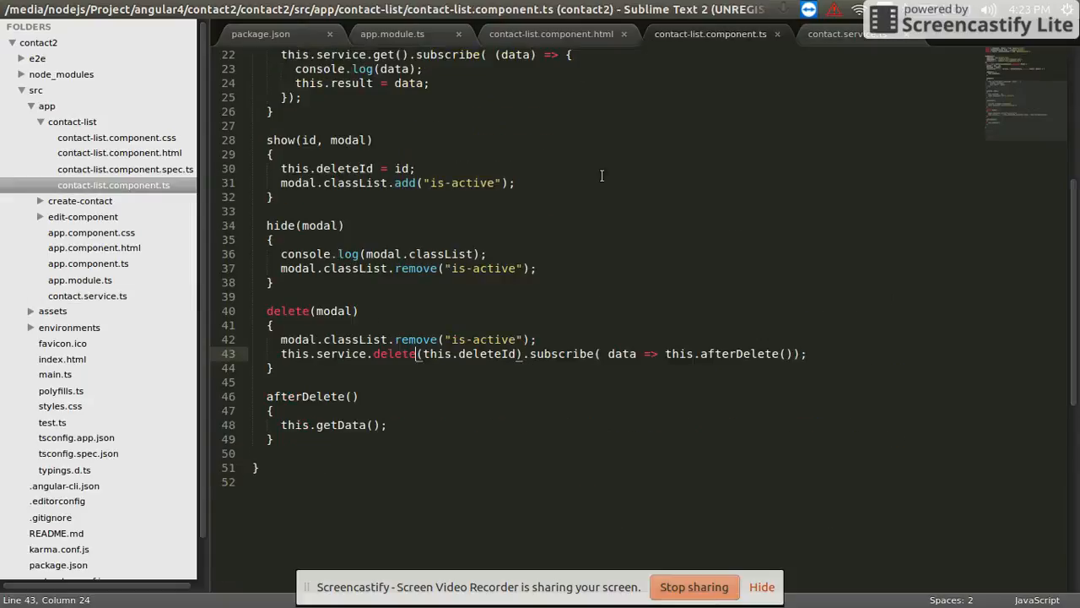
pyautogui.doubleClick(561, 354)
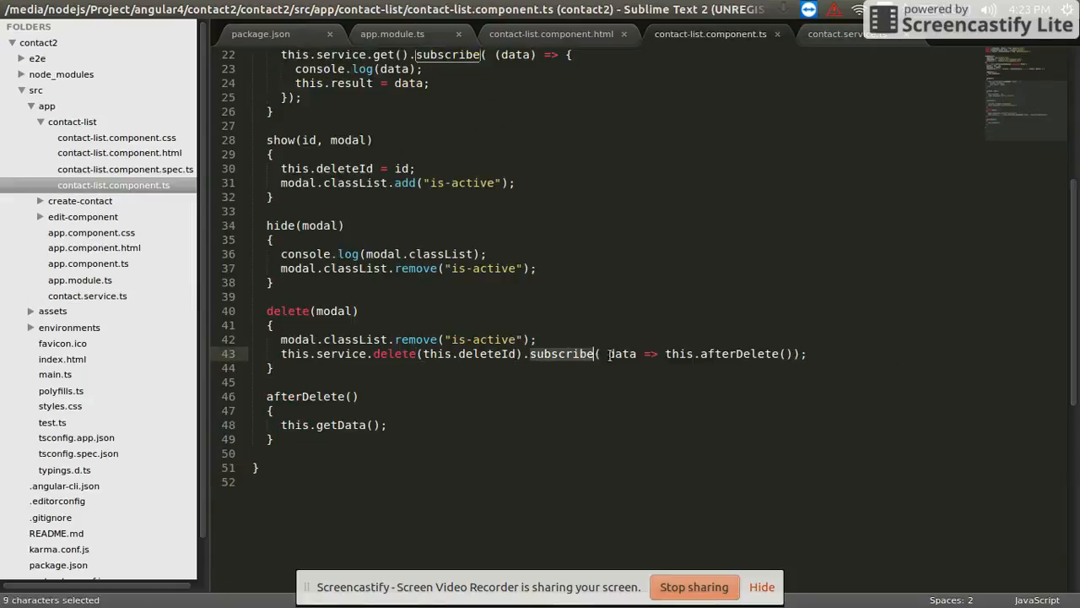
pyautogui.scroll(3)
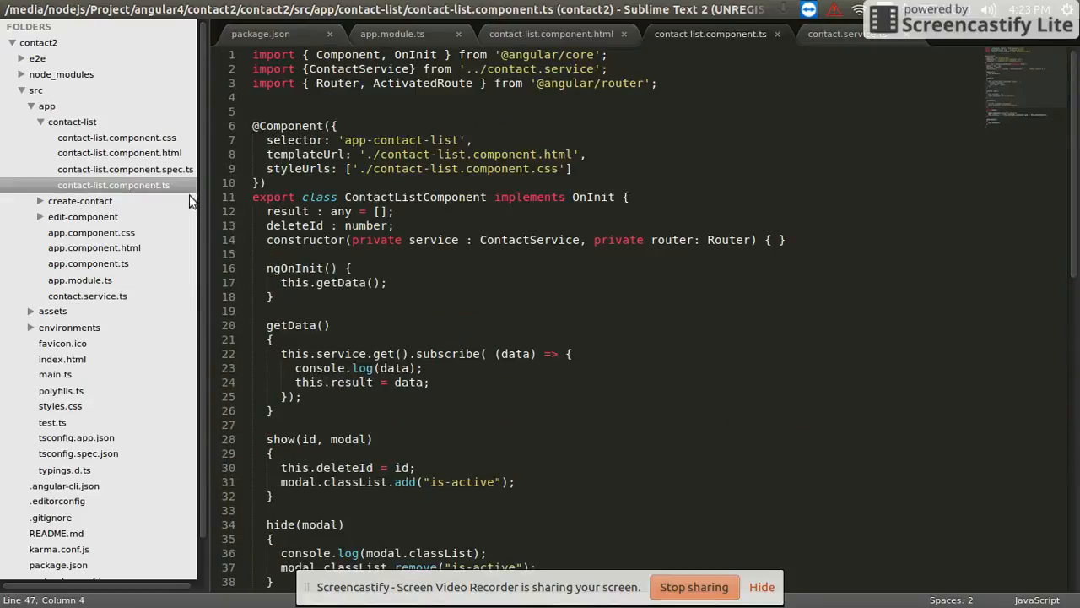
pyautogui.click(81, 136)
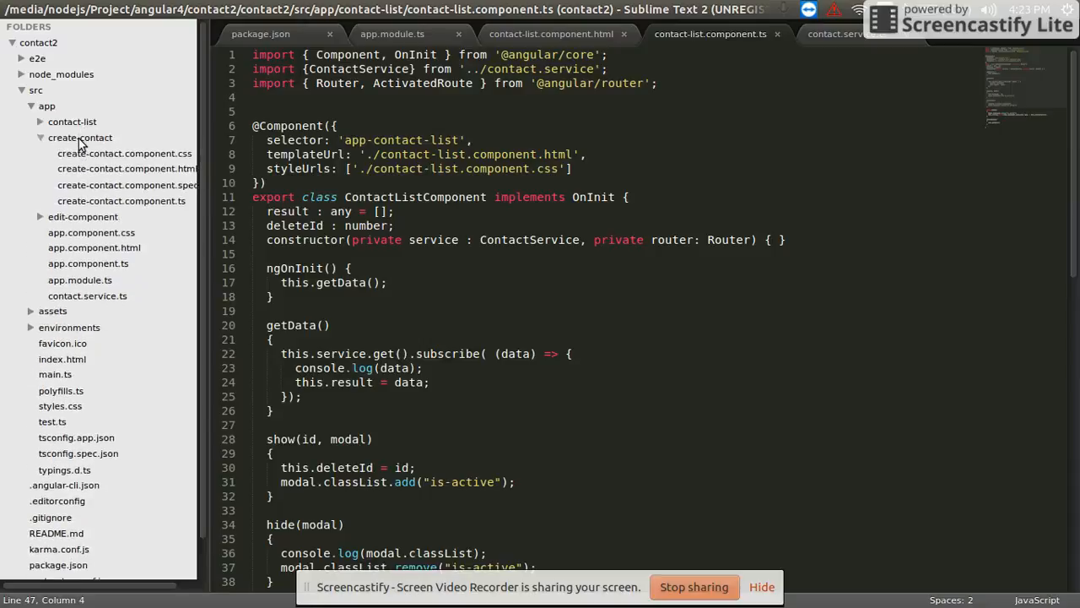
pyautogui.click(83, 153)
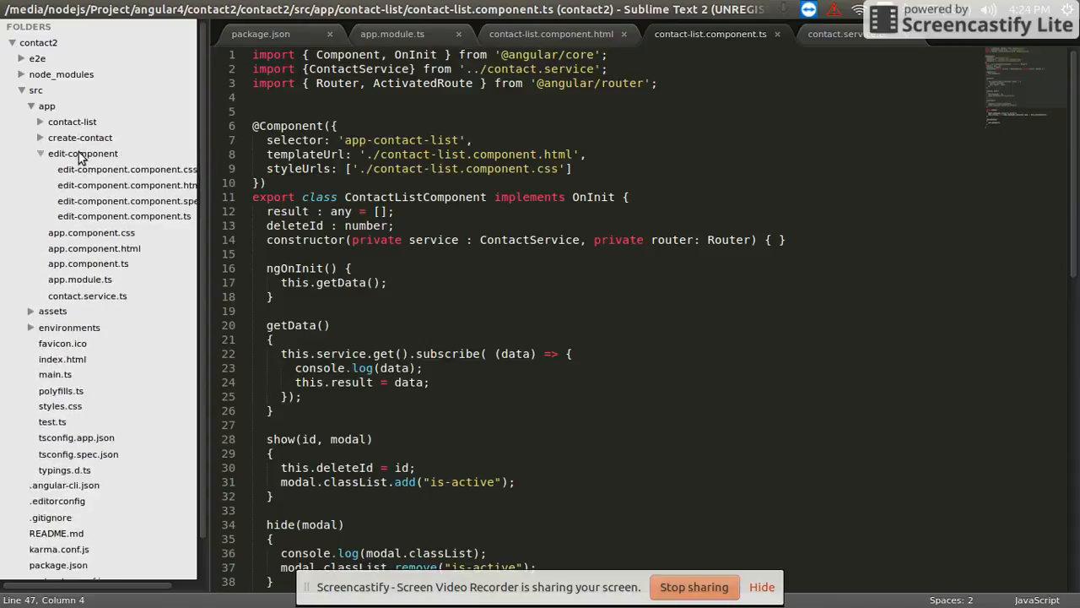
# View app.component.html's router-outlet, then return to app.module.ts
pyautogui.click(94, 184)
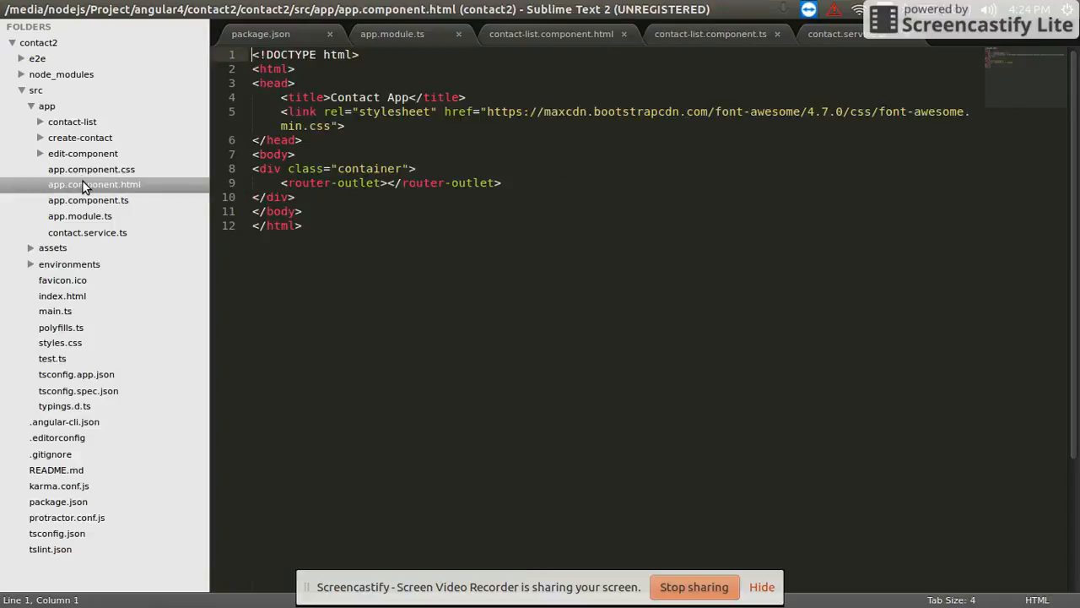
pyautogui.moveTo(85, 190)
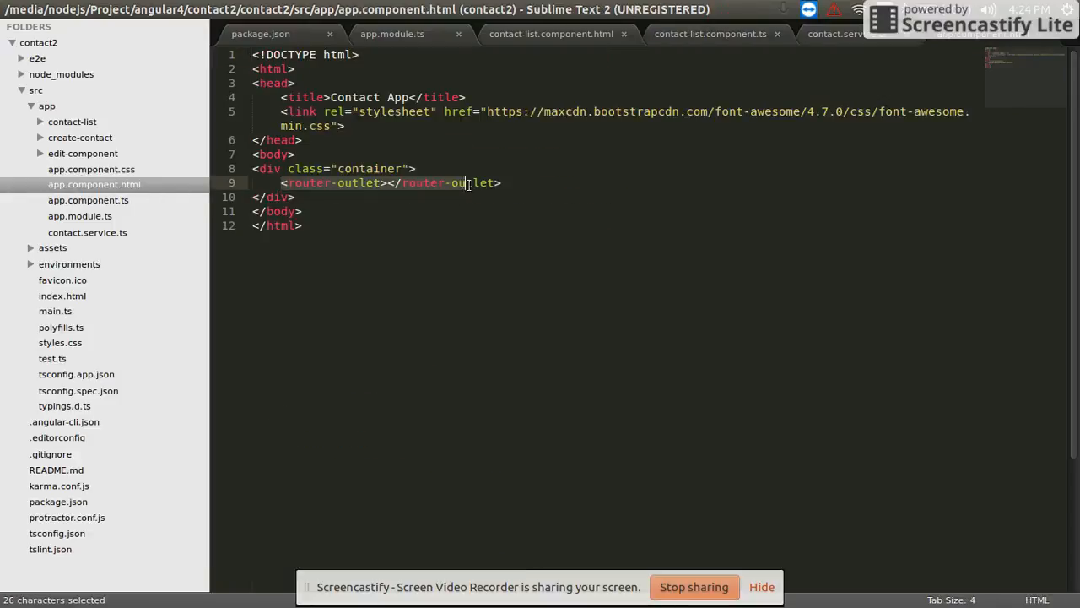
pyautogui.click(301, 211)
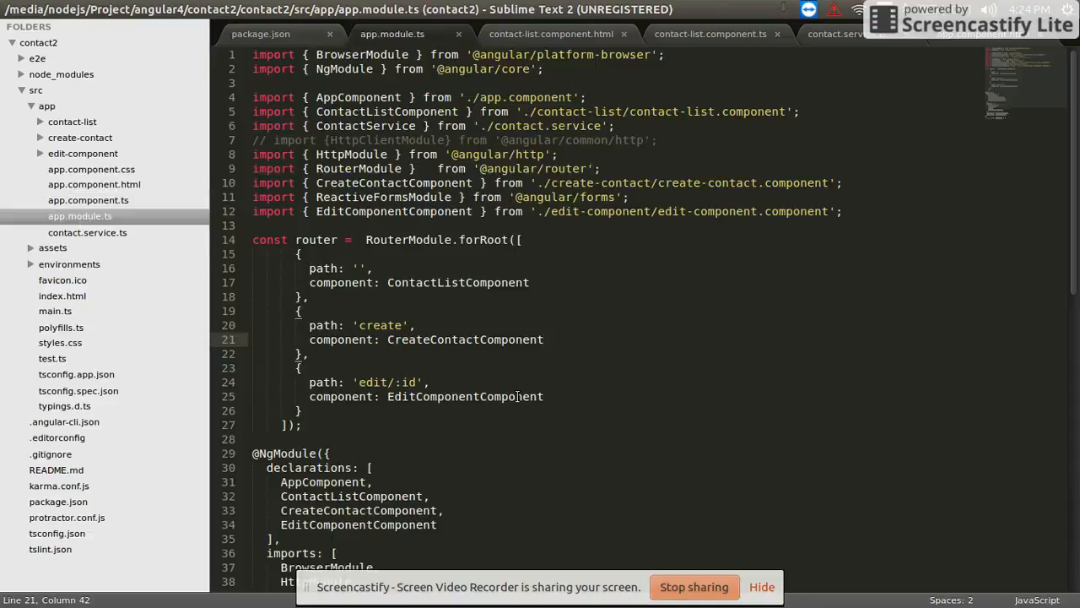
# Select HttpModule and CreateContactComponent in app.module.ts, then type npm start in Terminal
pyautogui.doubleClick(349, 153)
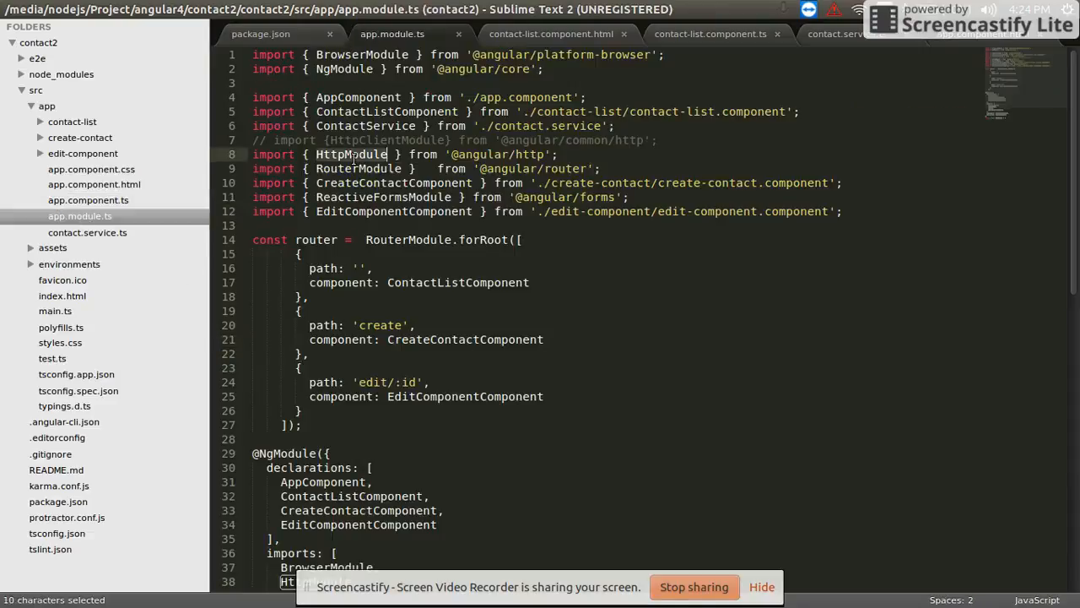
pyautogui.doubleClick(393, 182)
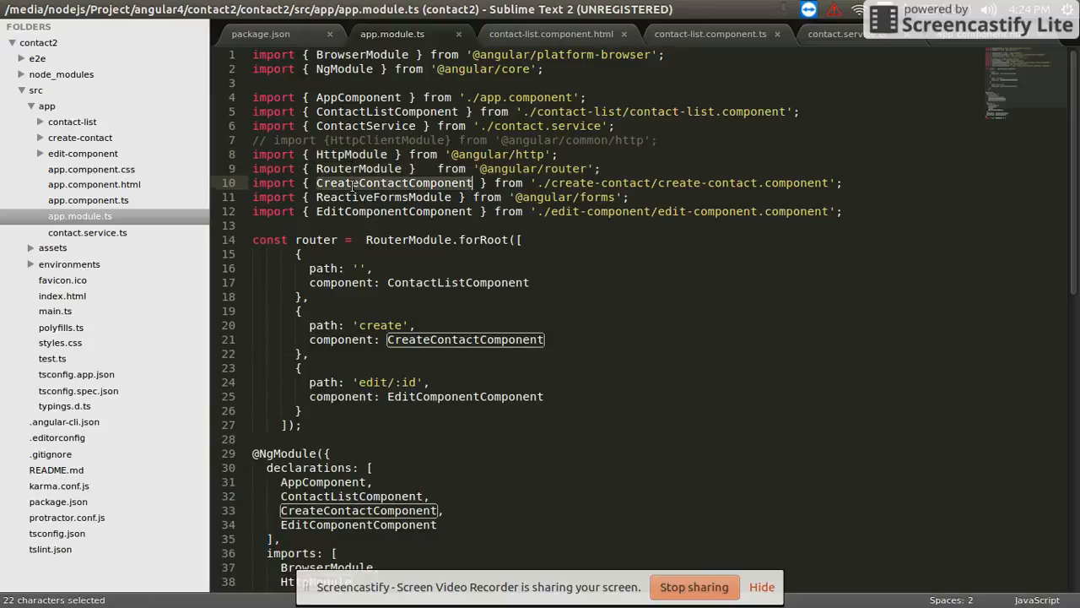
pyautogui.click(486, 239)
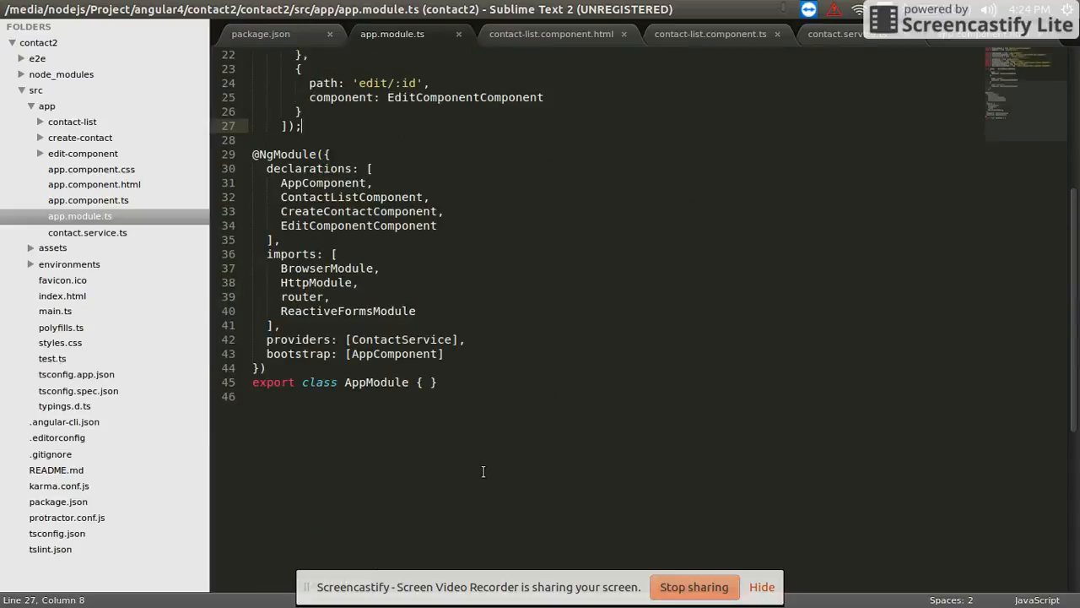
pyautogui.scroll(3)
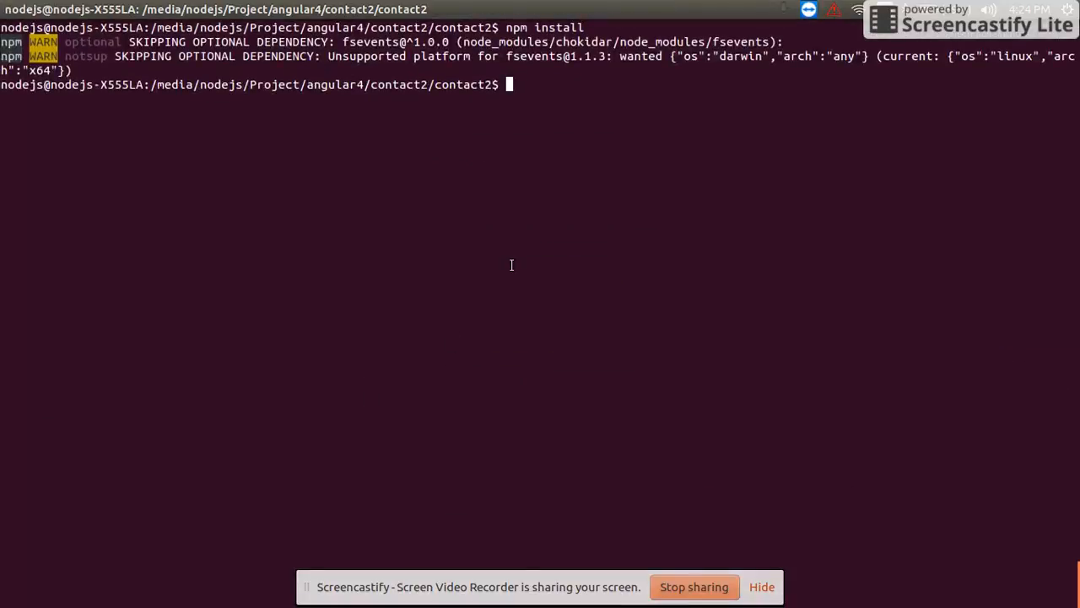
pyautogui.write('npm st')
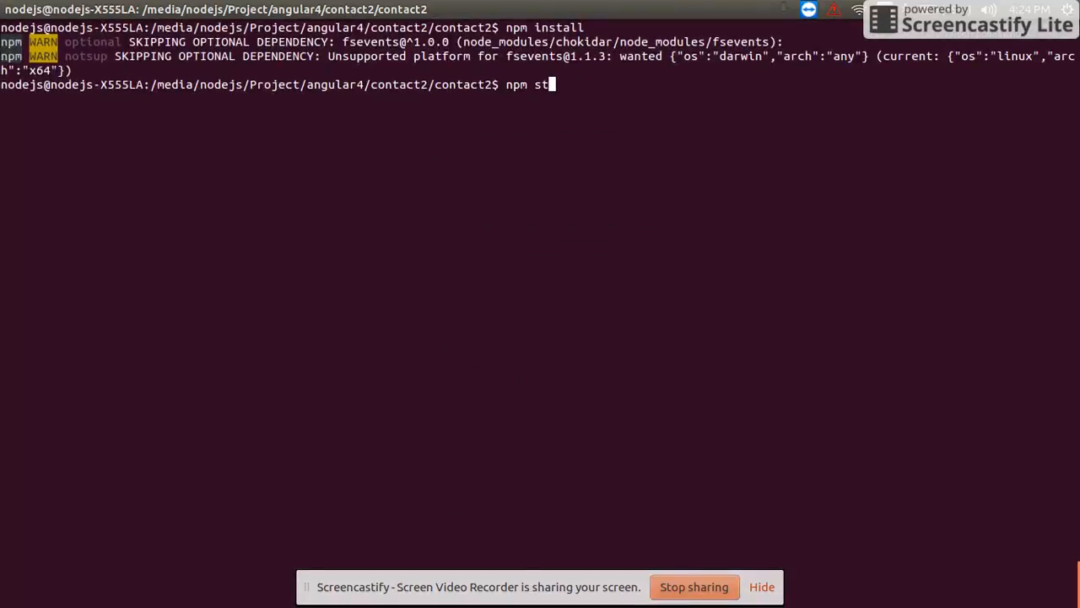